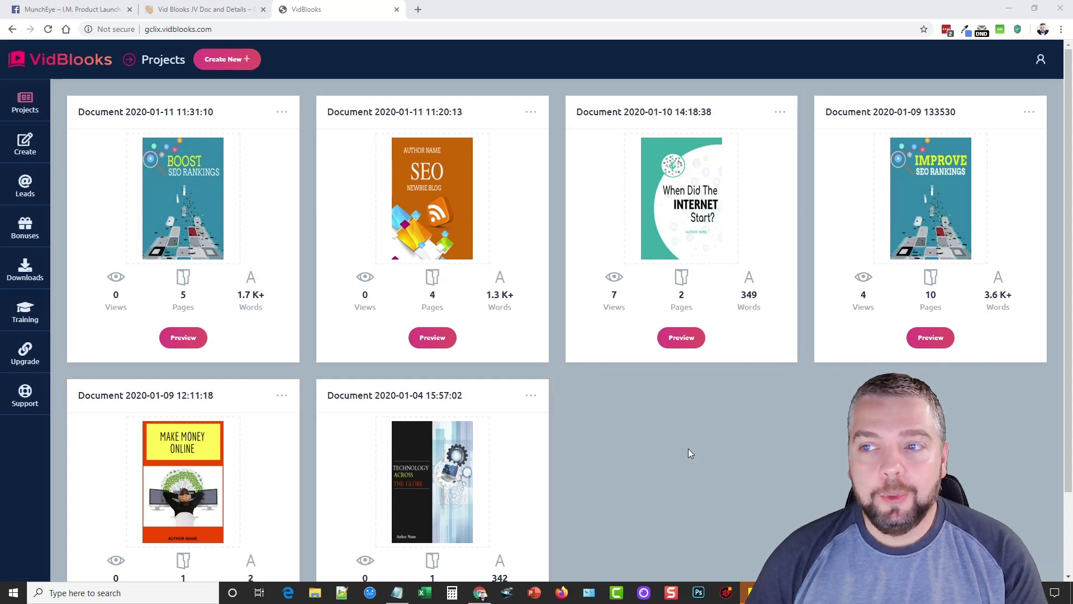
pyautogui.moveTo(643, 436)
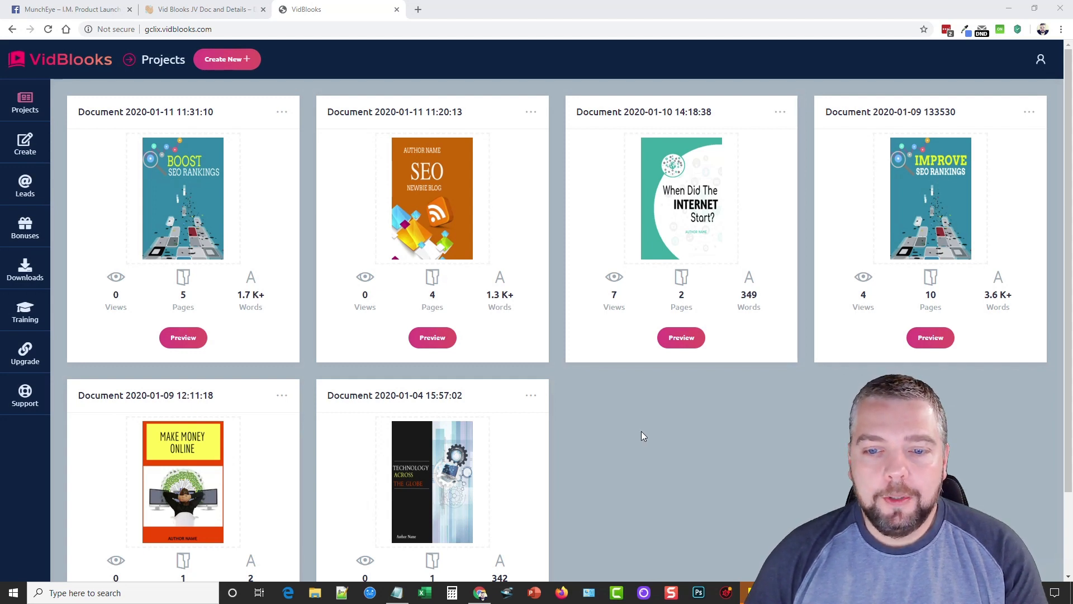
pyautogui.moveTo(624, 423)
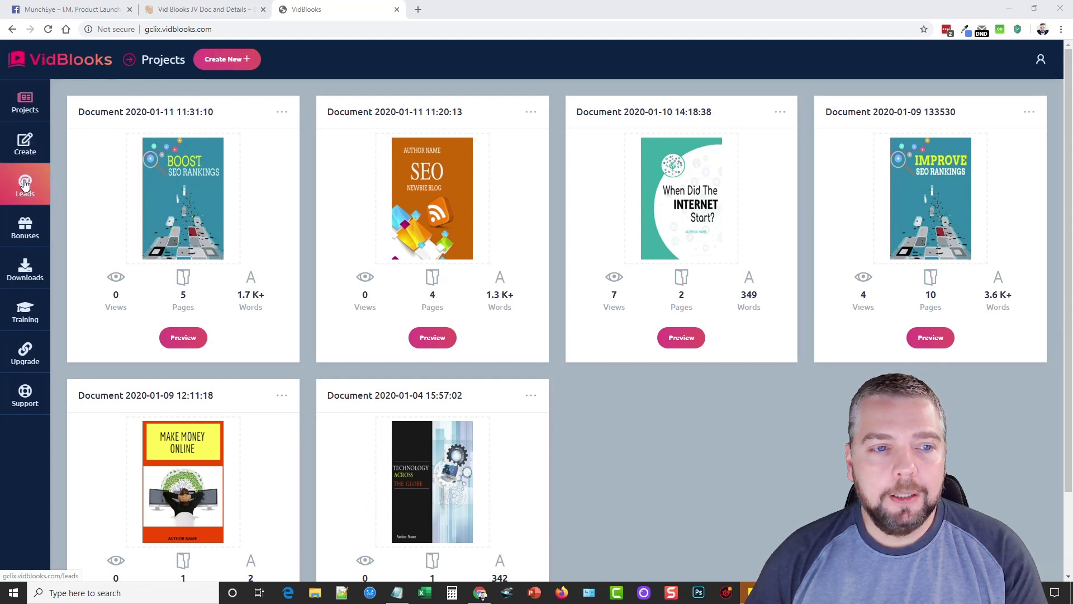
pyautogui.moveTo(305, 242)
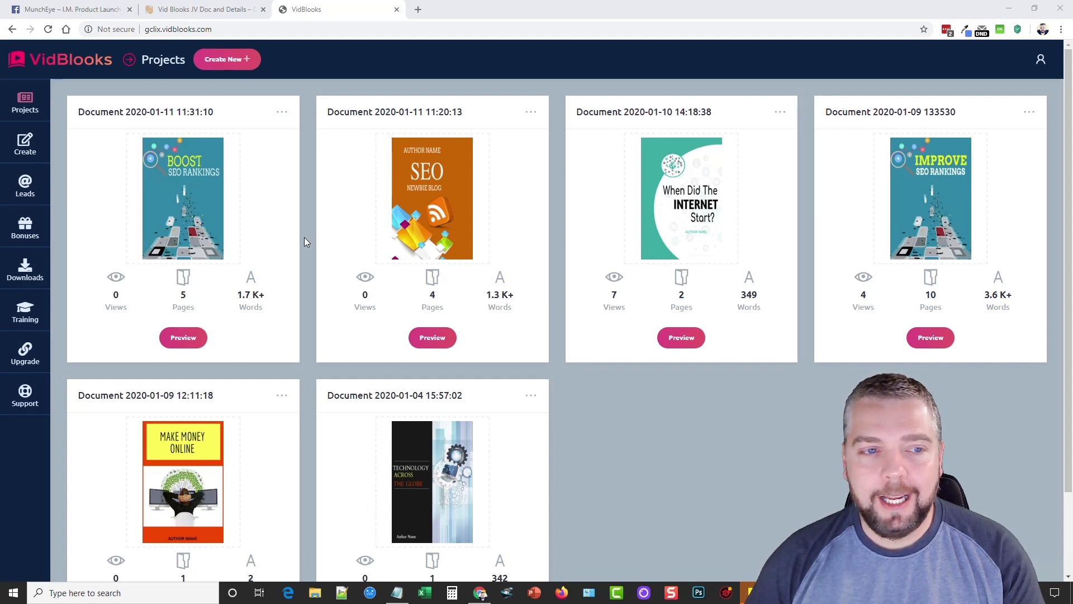
pyautogui.moveTo(25, 185)
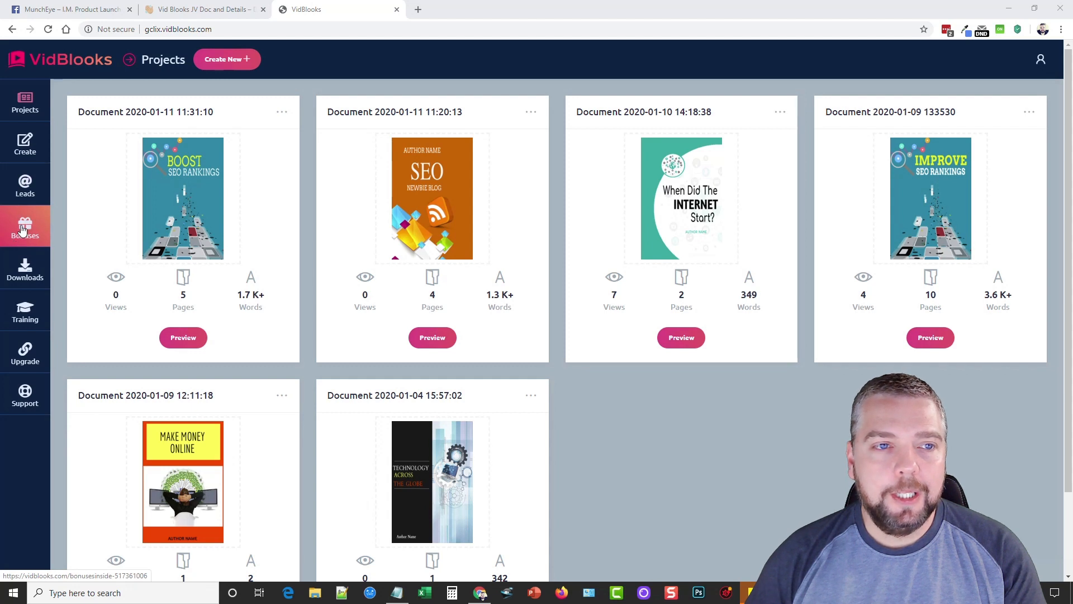
pyautogui.moveTo(24, 269)
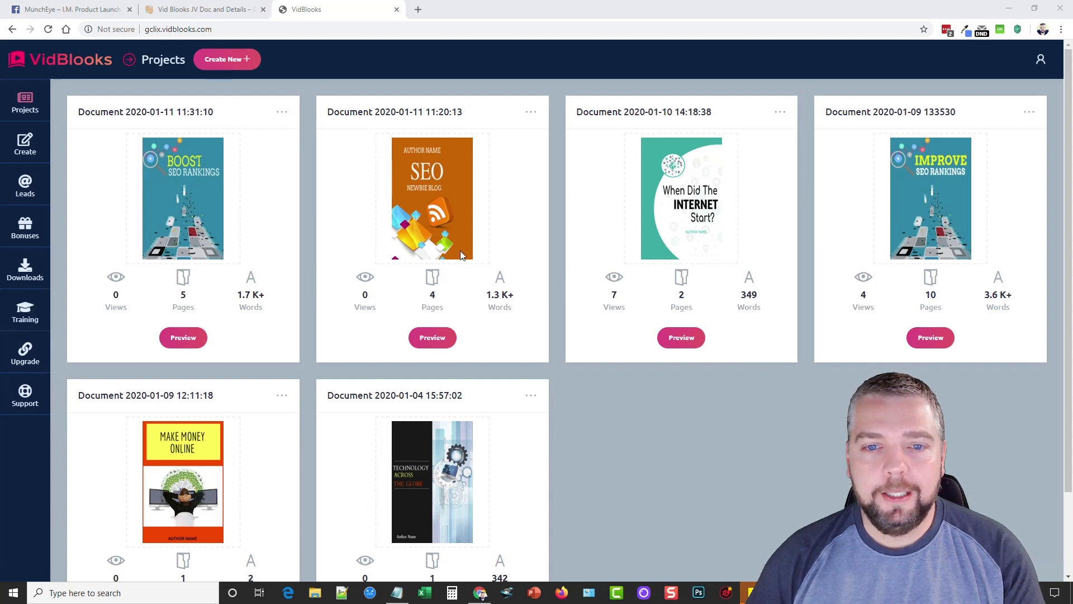
pyautogui.moveTo(298, 369)
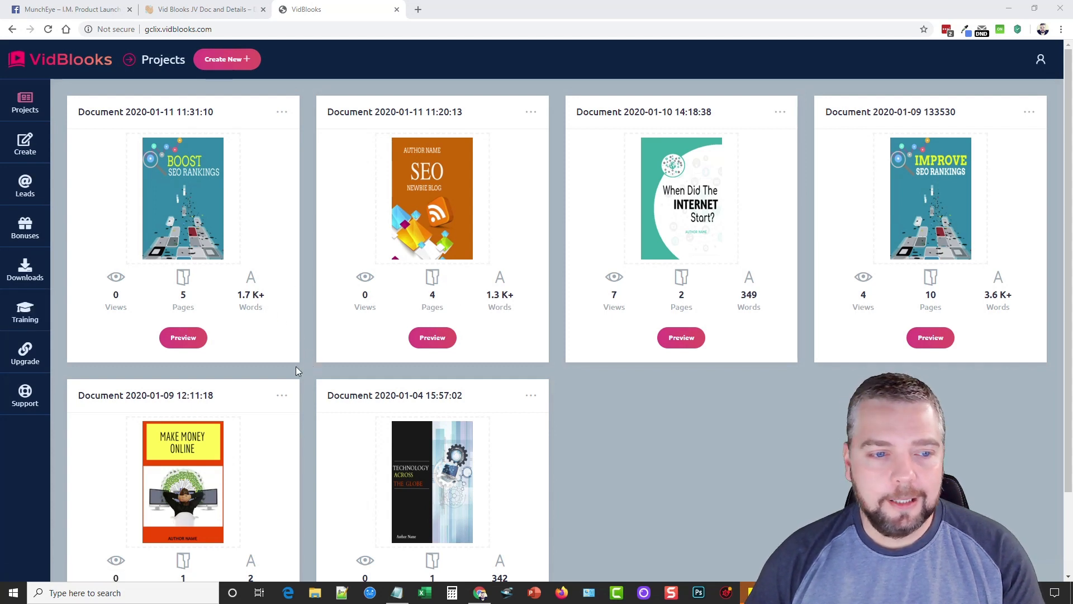
pyautogui.moveTo(26, 351)
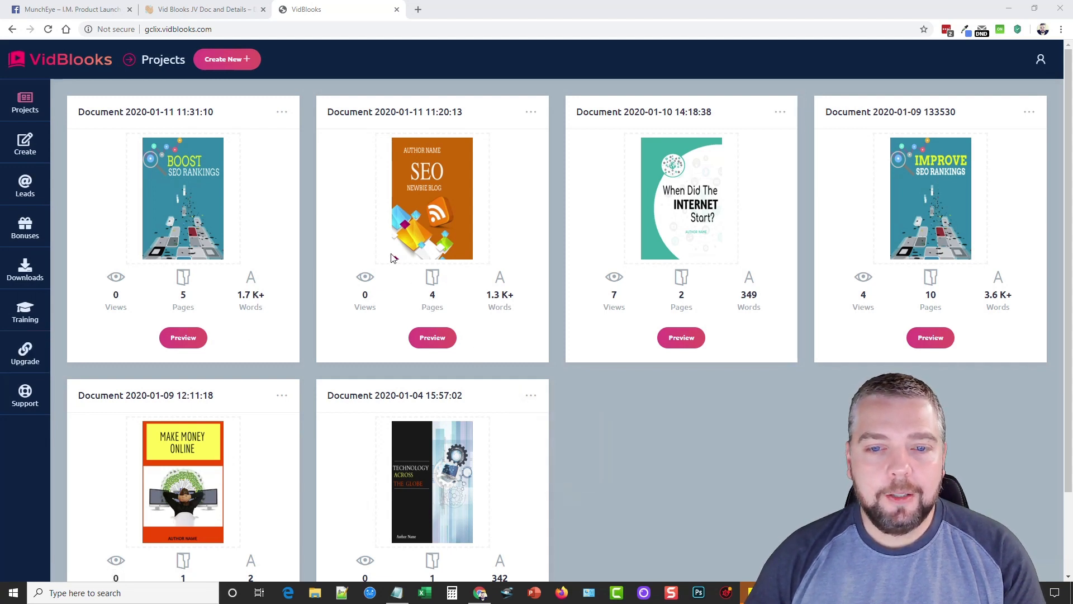
# - Create a new ebook and apply the Initiation To Bitcoin Technology cover design
pyautogui.click(226, 58)
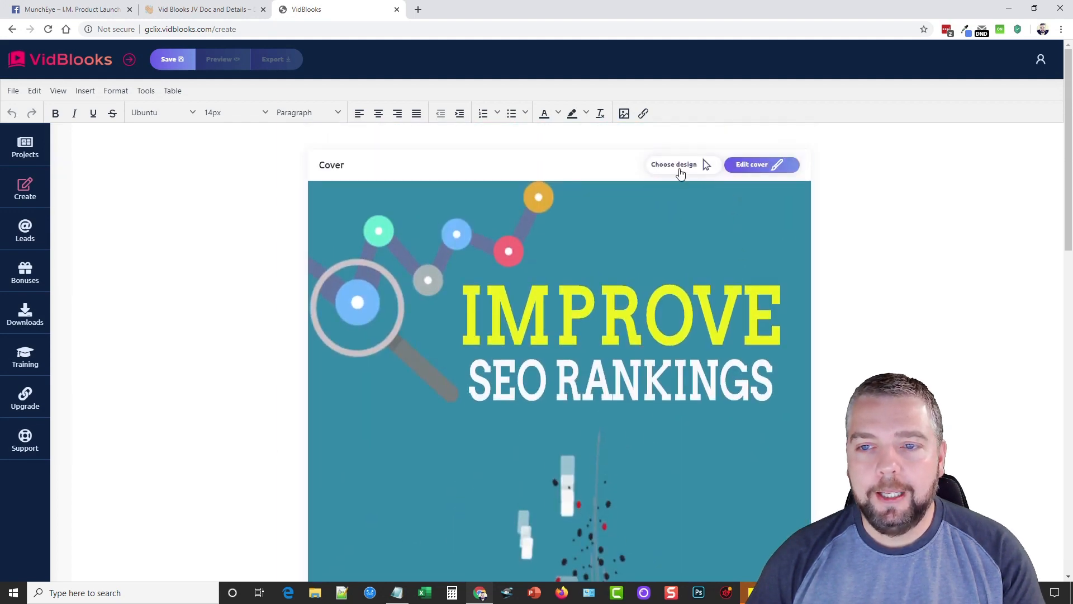
pyautogui.click(673, 164)
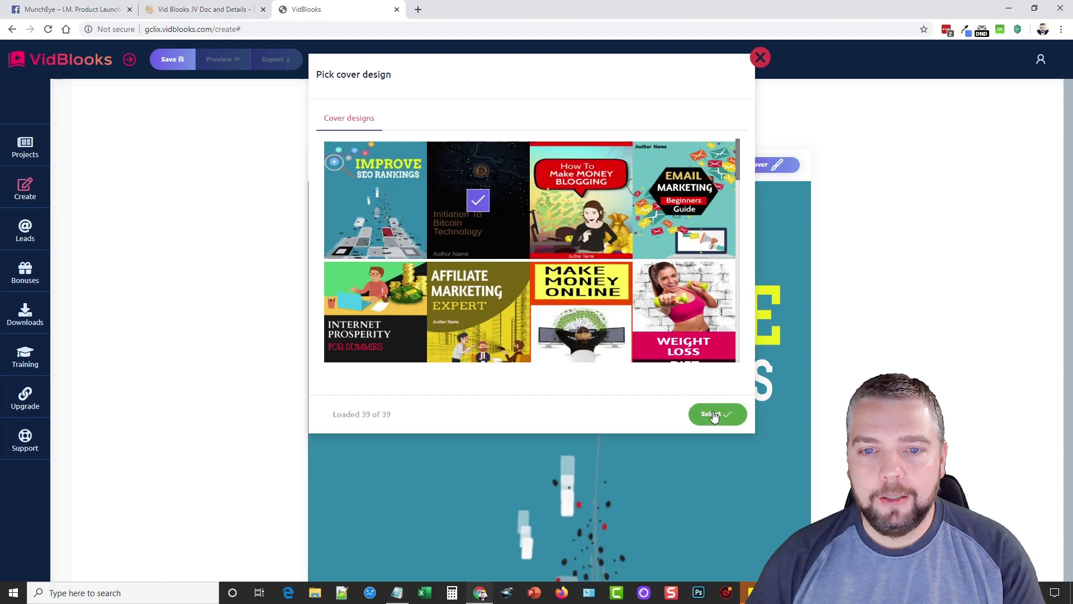
pyautogui.click(716, 414)
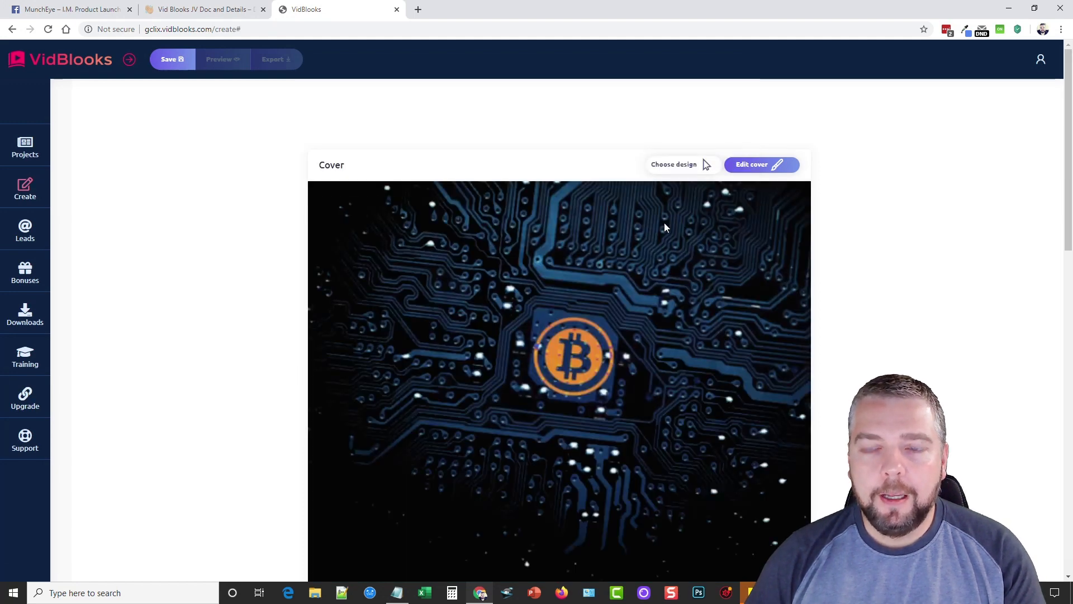
pyautogui.click(751, 165)
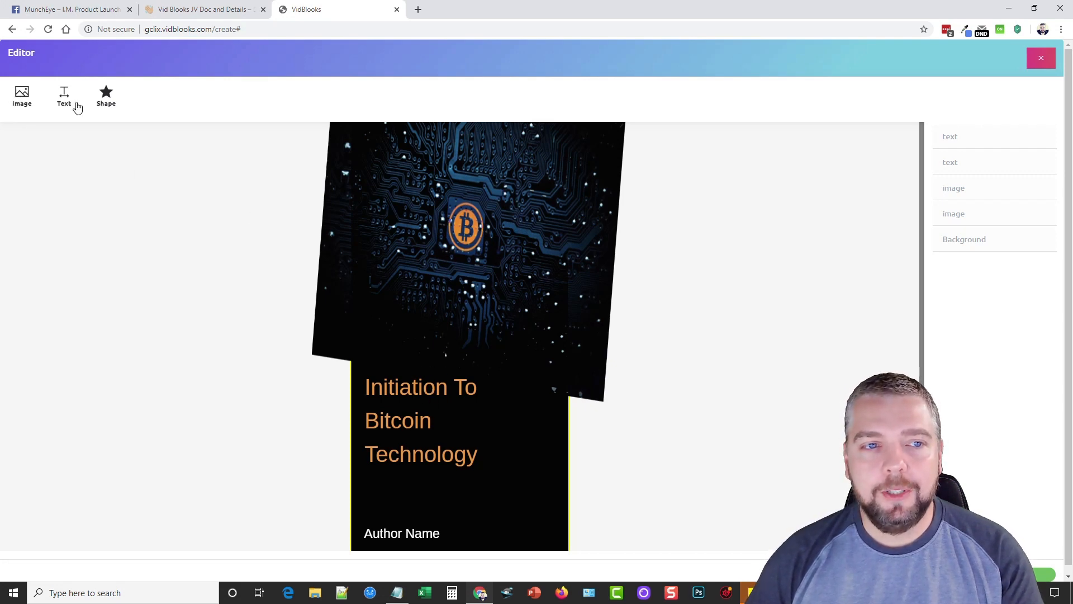
pyautogui.moveTo(610, 438)
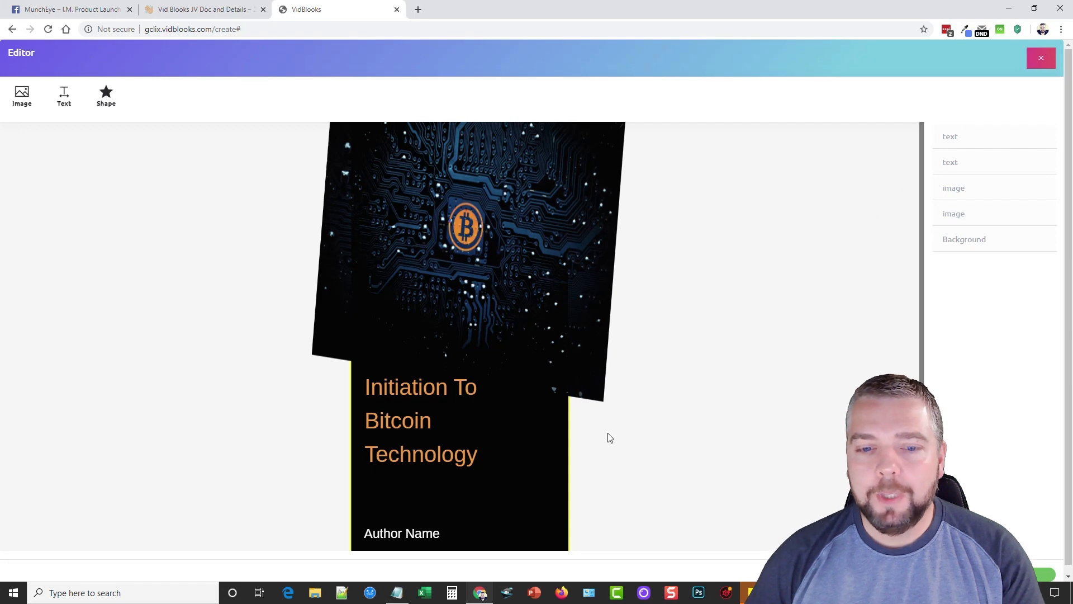
pyautogui.moveTo(1028, 109)
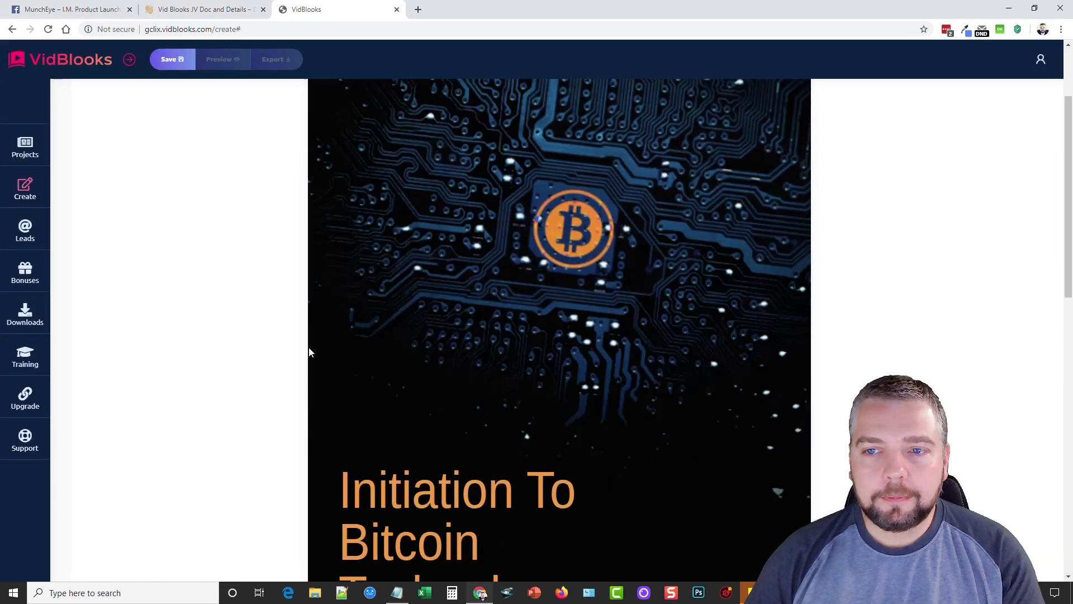
# - Search web content for 'bitcoin' and import the Bitcoin Gold article into the pages
pyautogui.scroll(-3)
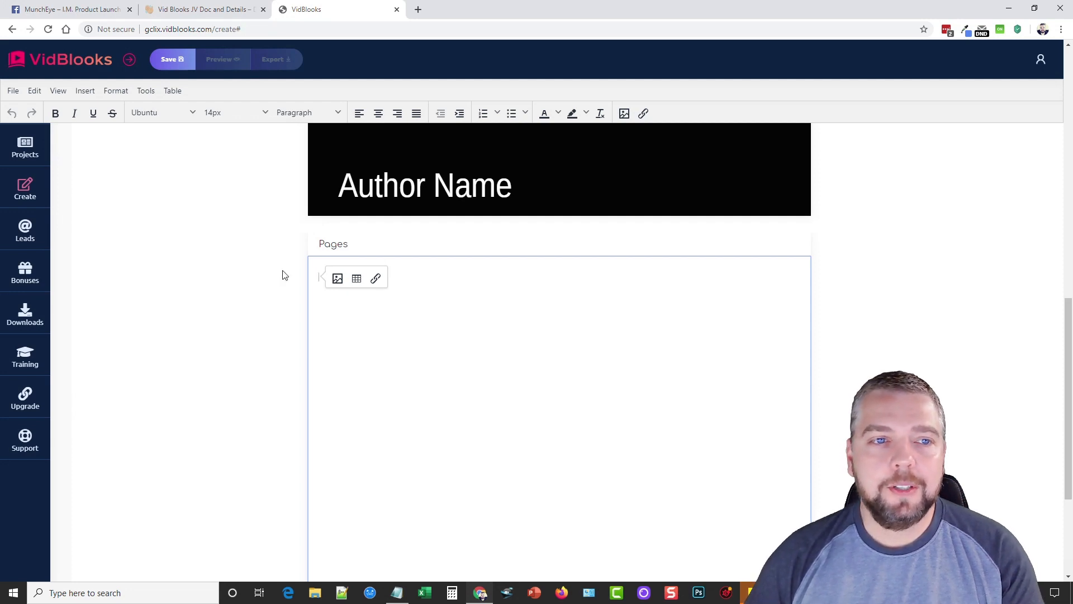
pyautogui.click(85, 91)
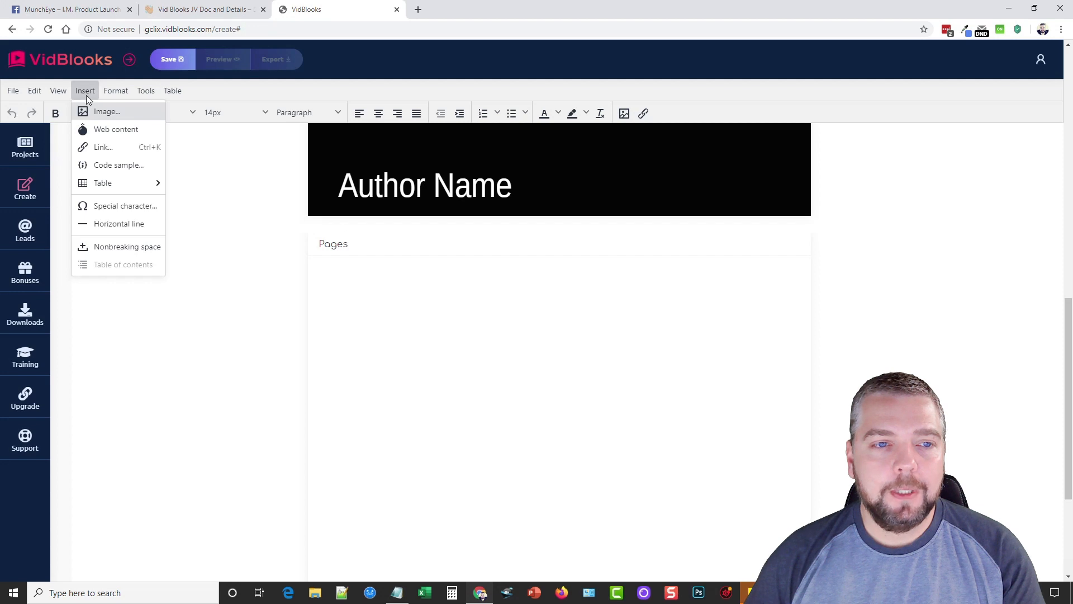
pyautogui.click(116, 130)
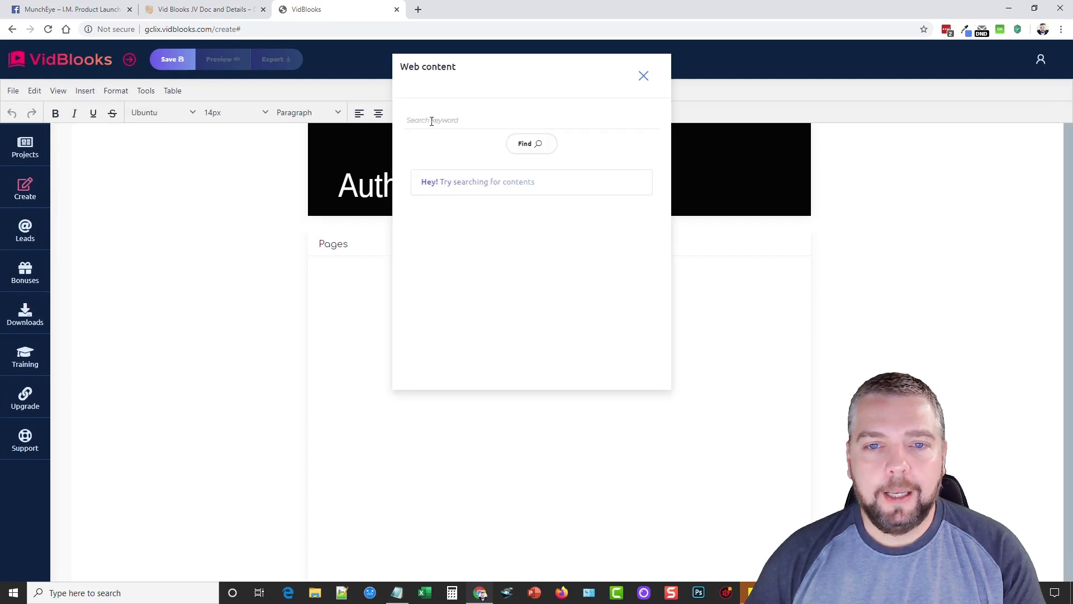
pyautogui.write('bitcoi')
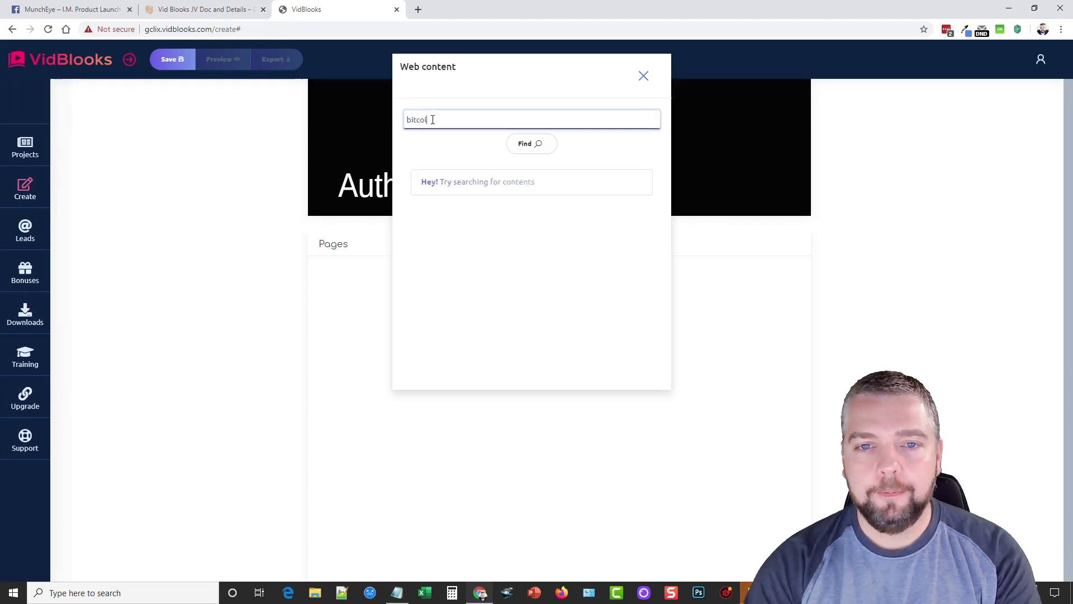
pyautogui.click(531, 144)
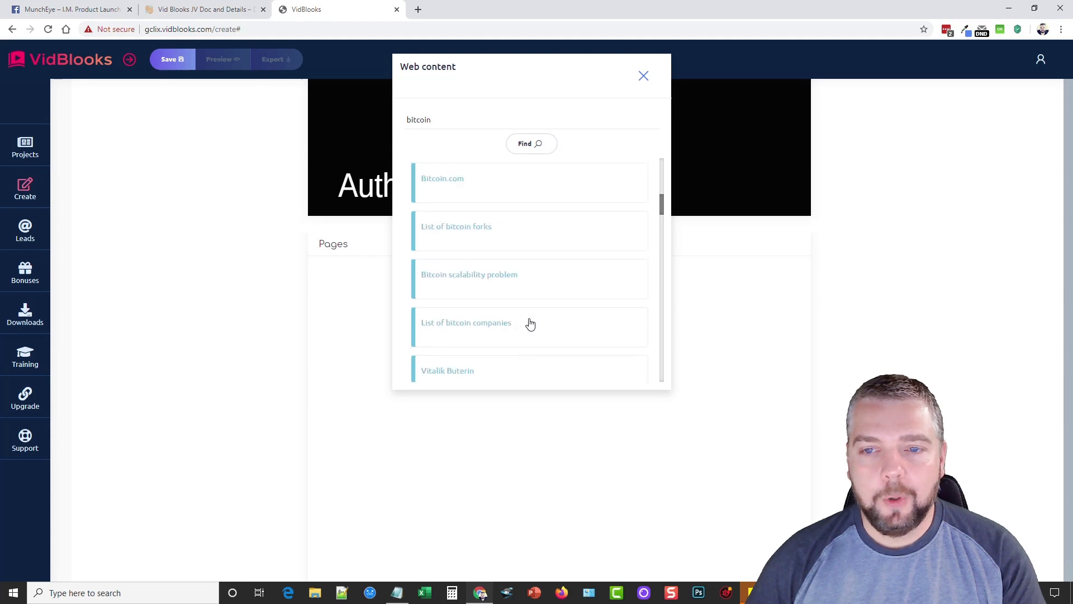
pyautogui.scroll(-3)
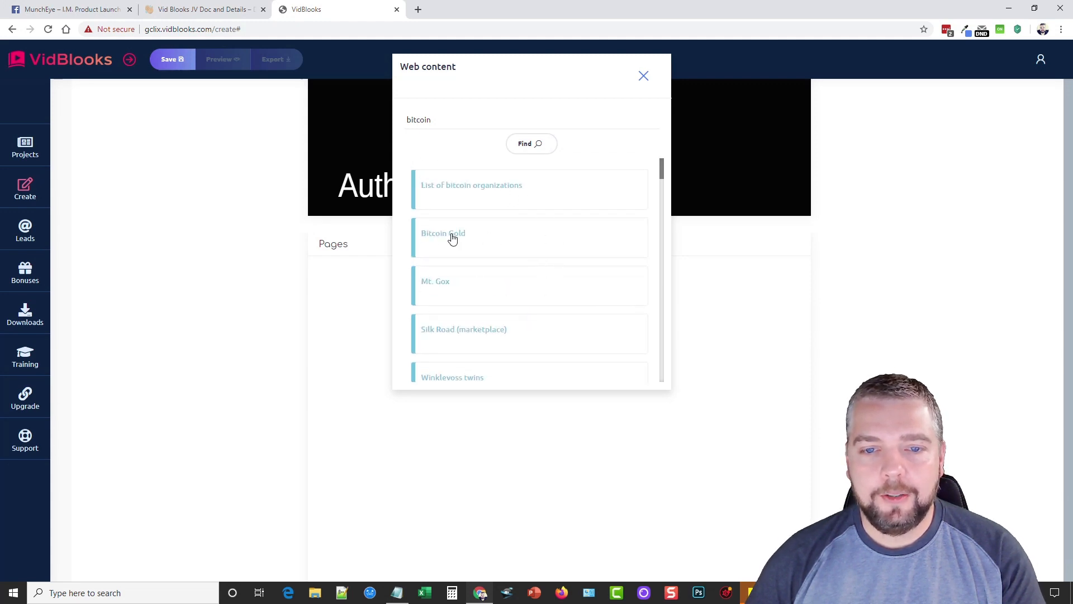
pyautogui.click(443, 233)
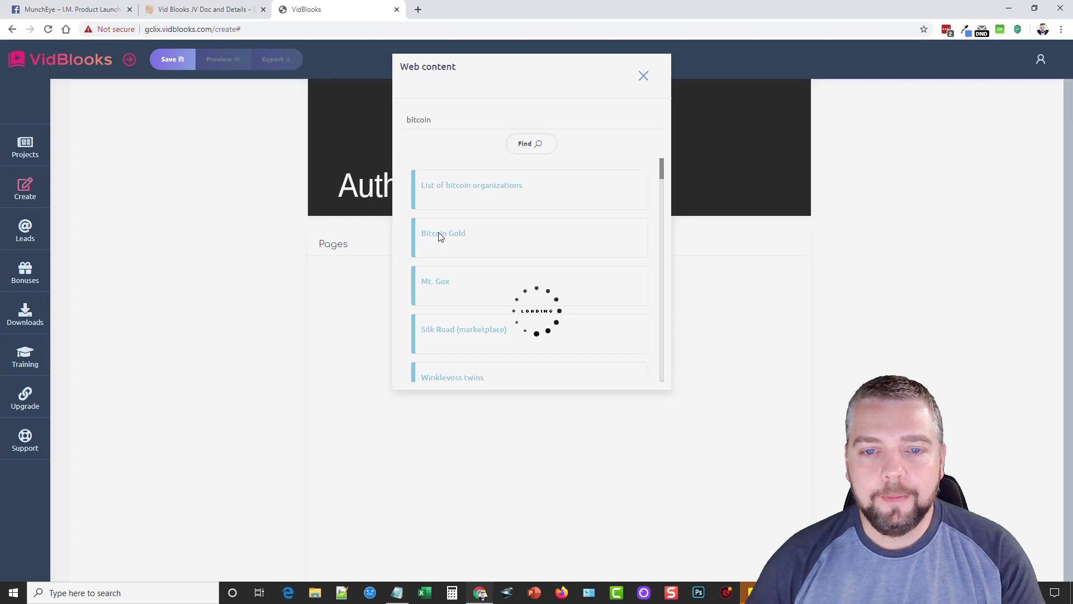
pyautogui.click(443, 233)
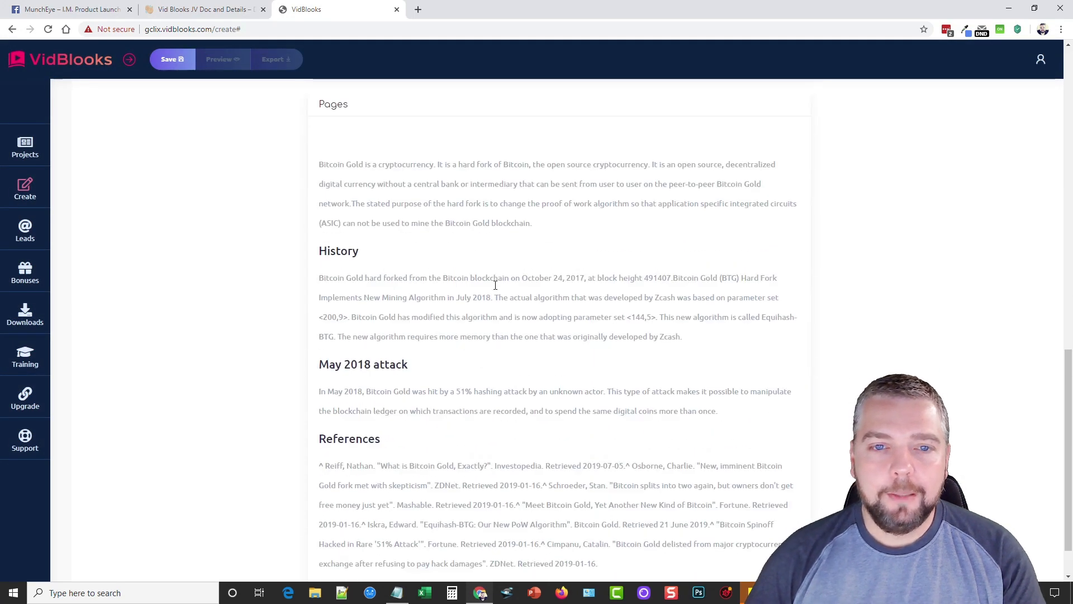
pyautogui.scroll(-3)
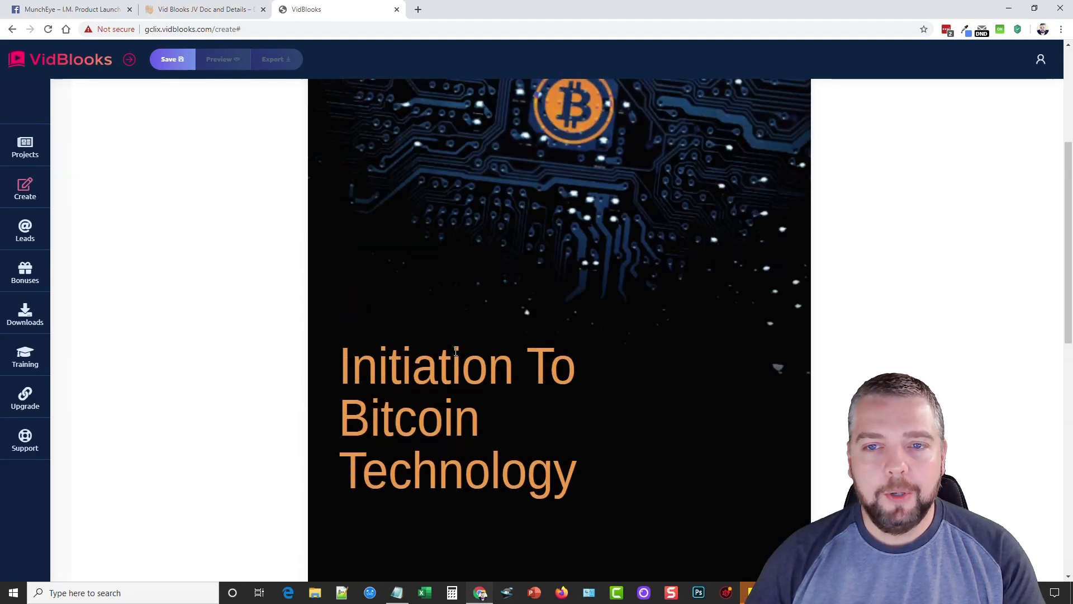
pyautogui.scroll(-3)
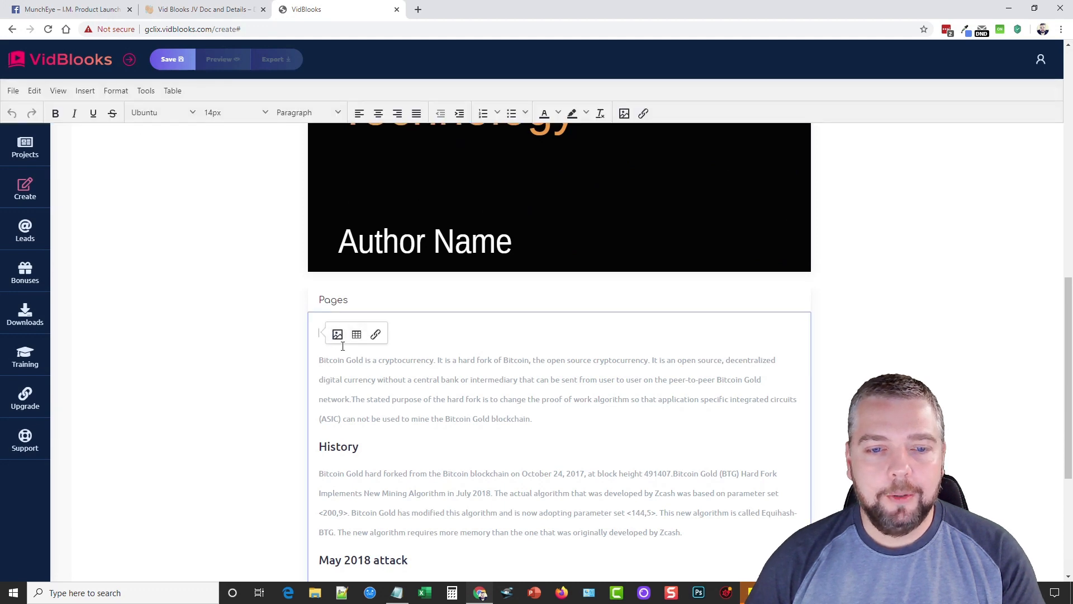
pyautogui.click(375, 335)
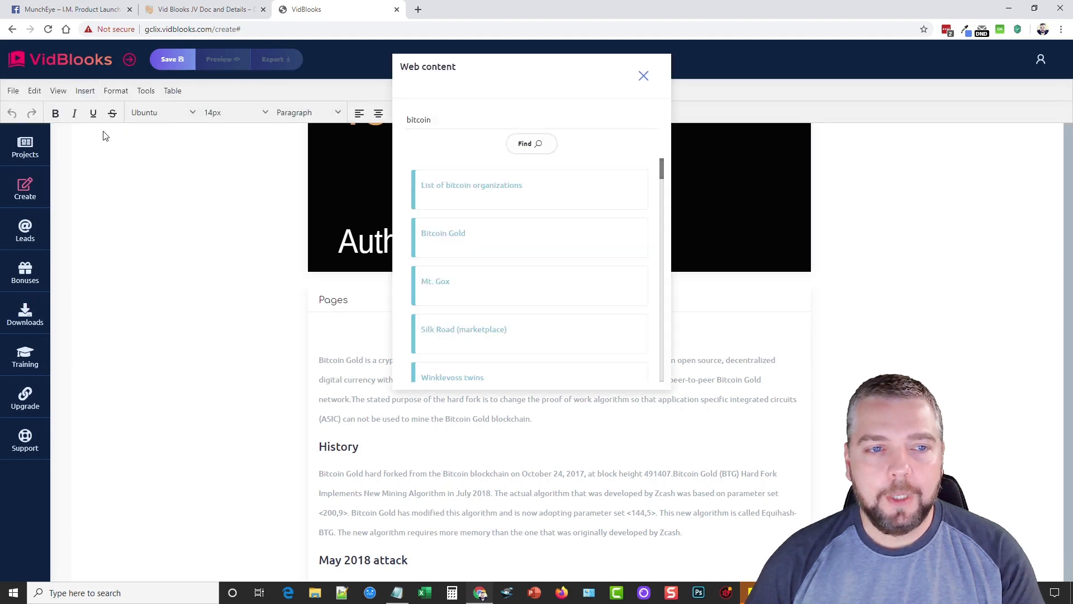
pyautogui.moveTo(493, 292)
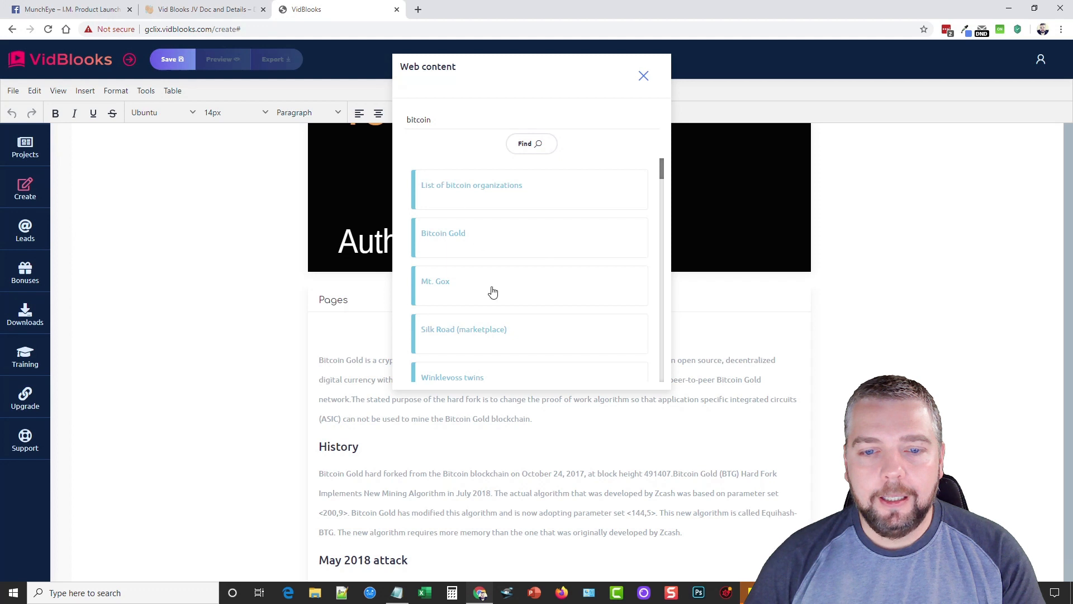
pyautogui.scroll(-3)
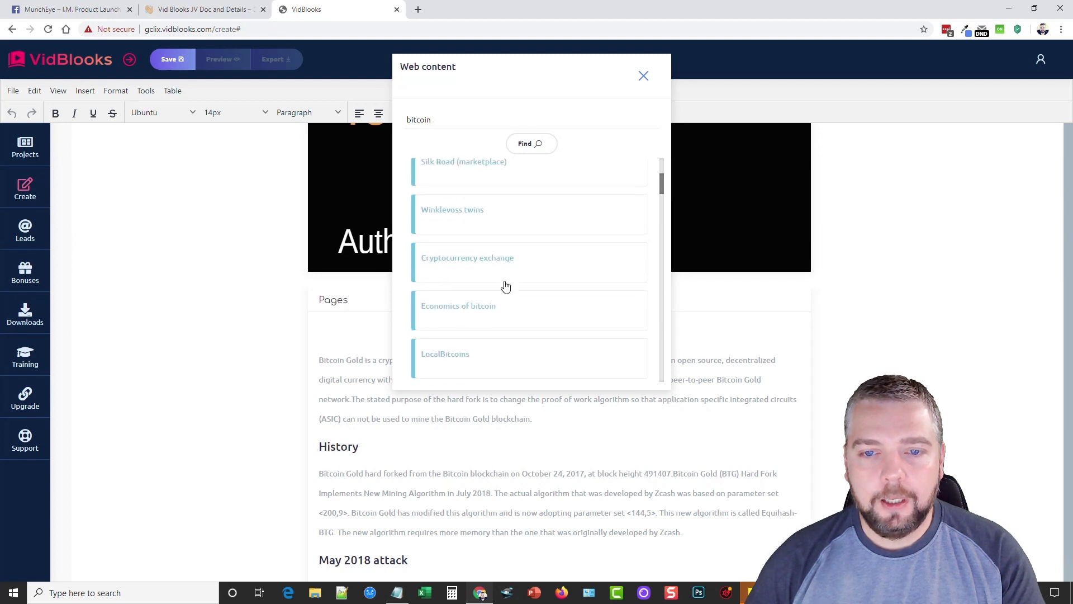
pyautogui.click(467, 257)
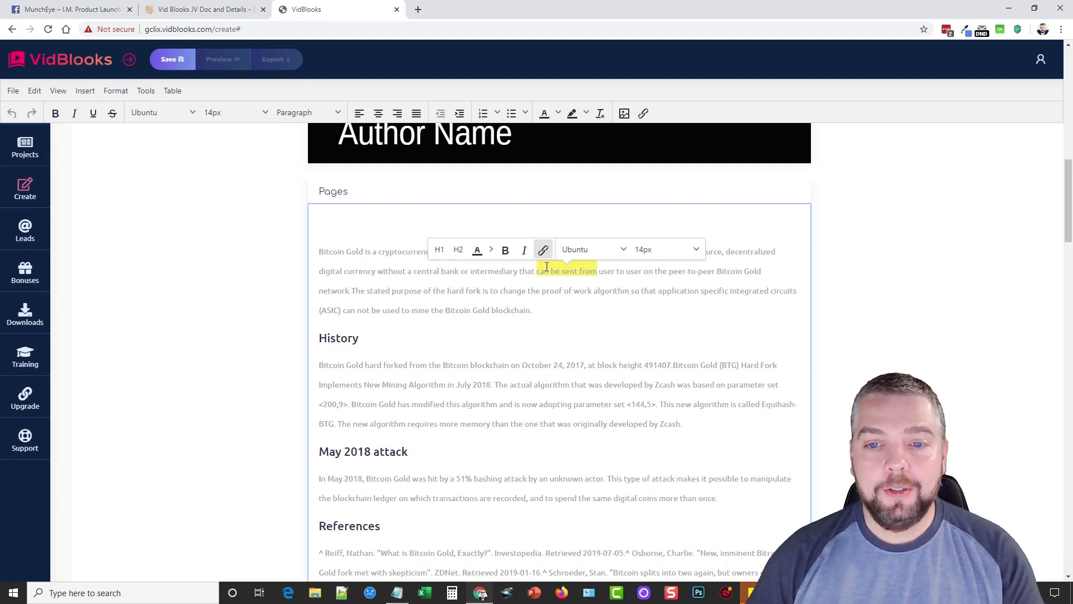
# - Open the image file picker for the empty line above the History heading
pyautogui.click(533, 309)
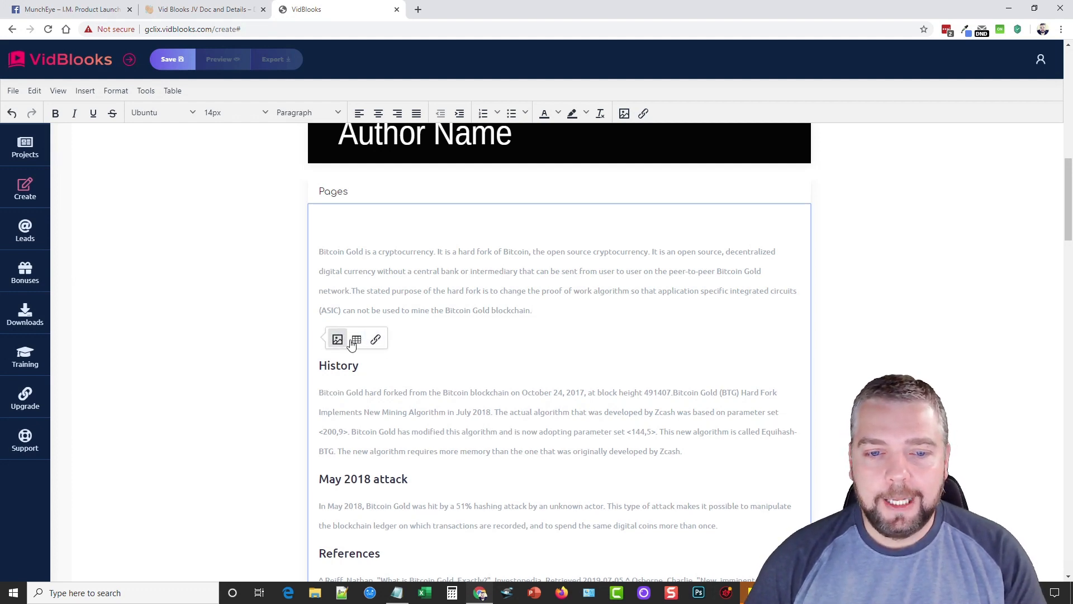
pyautogui.click(337, 339)
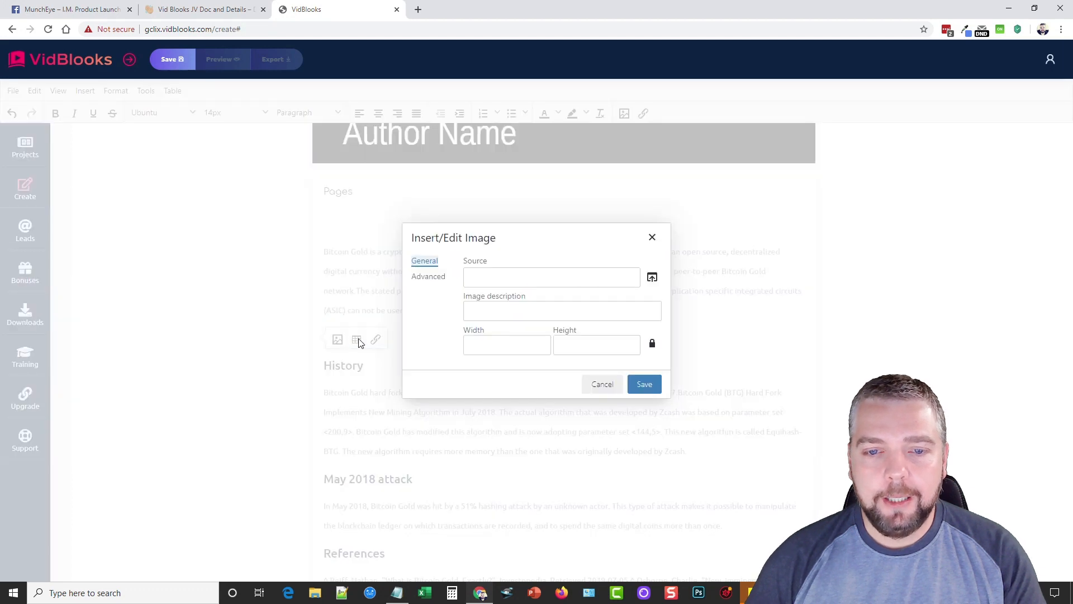
pyautogui.click(651, 277)
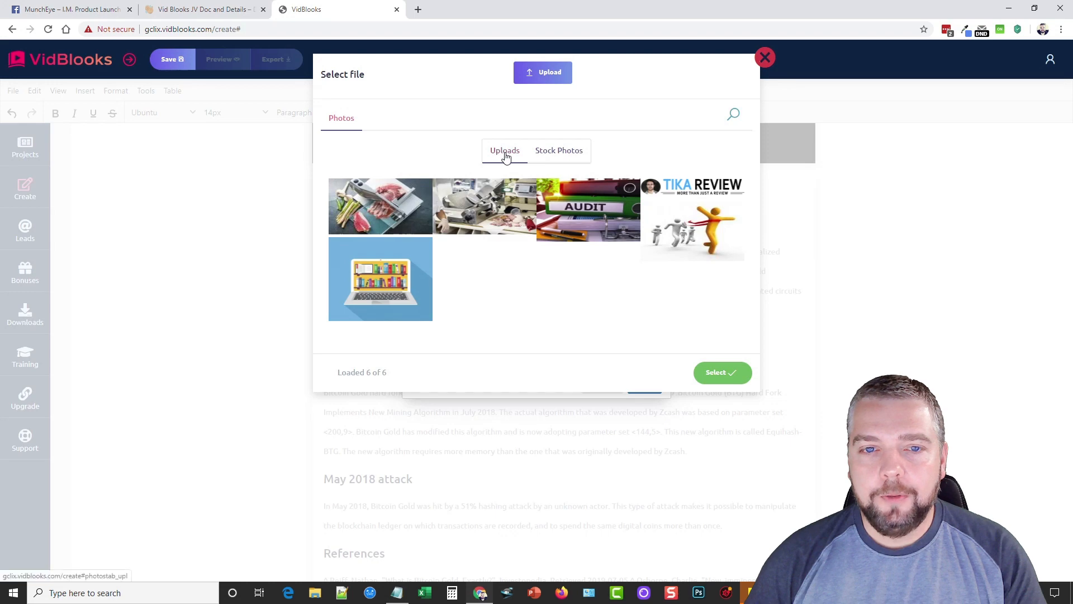
# - Insert the glowing golden disc stock photo into the ebook text
pyautogui.click(558, 149)
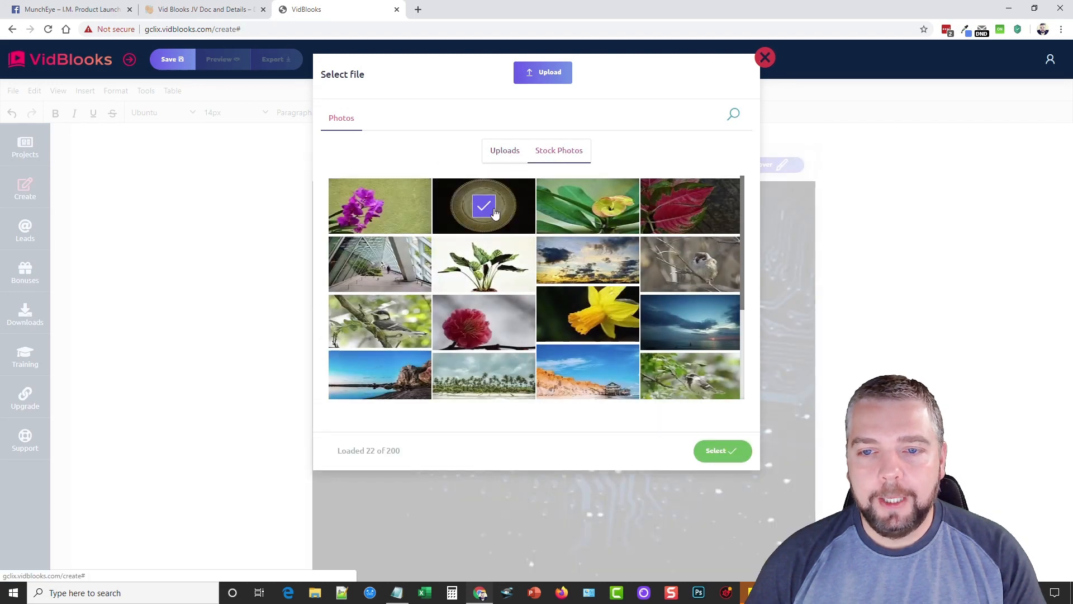
pyautogui.click(721, 451)
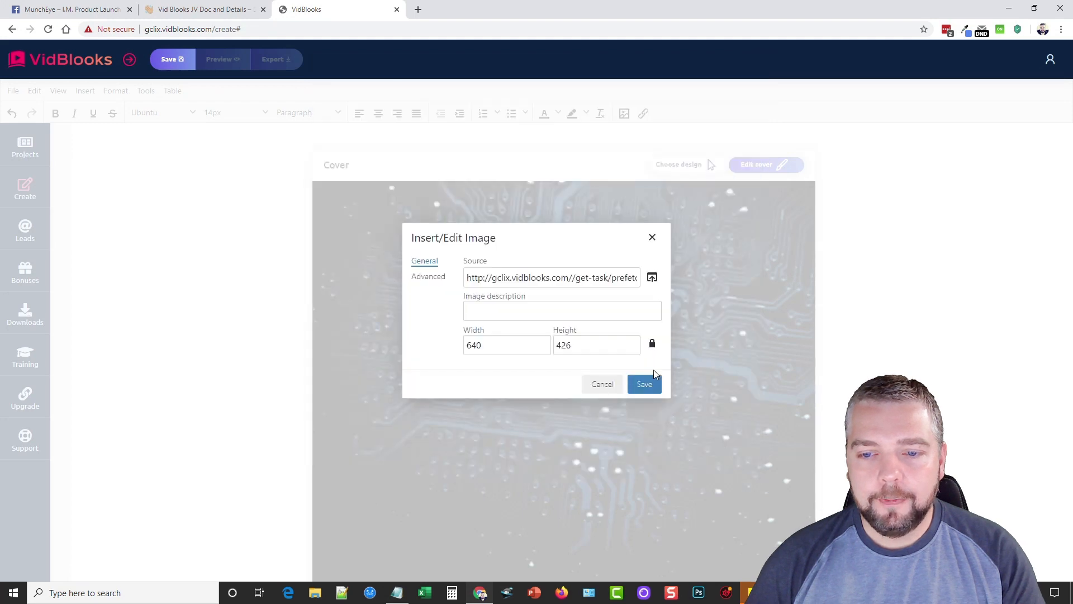
pyautogui.click(643, 383)
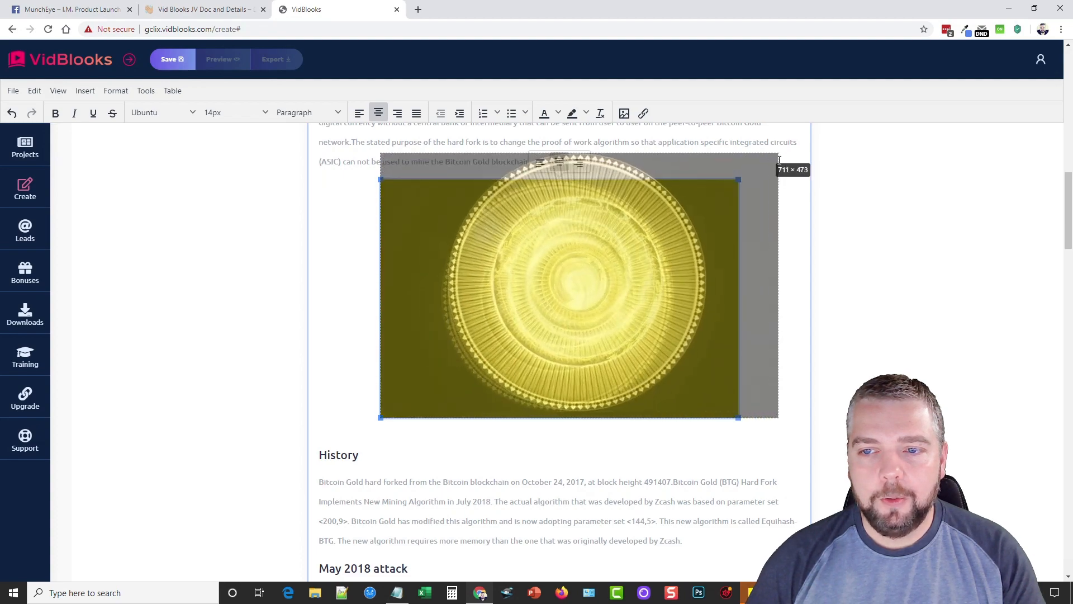
pyautogui.scroll(-3)
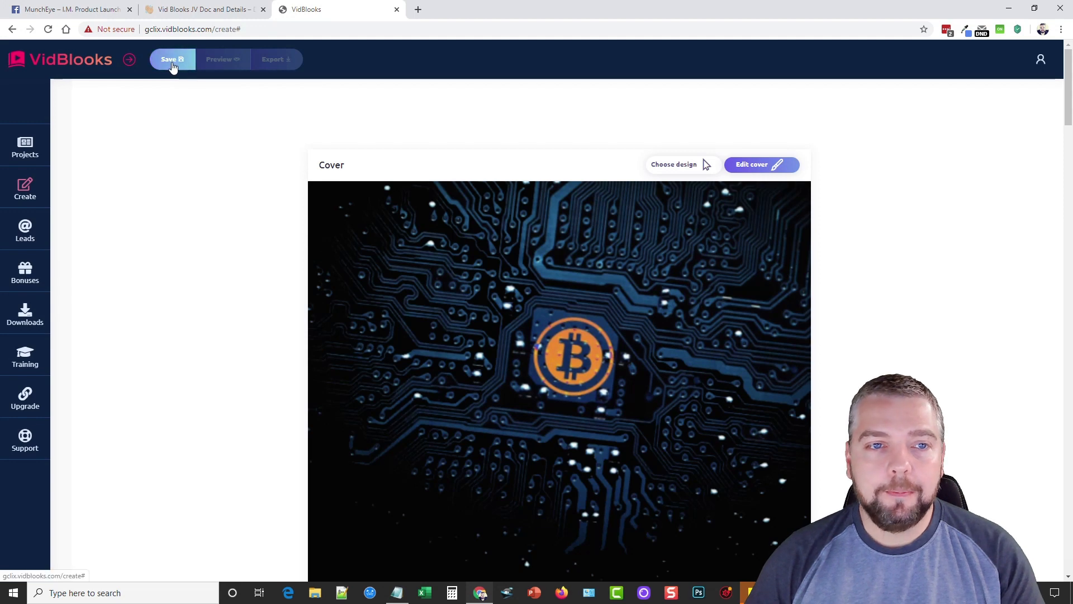
# - Save the ebook, then start the export with English as the destination language
pyautogui.click(171, 59)
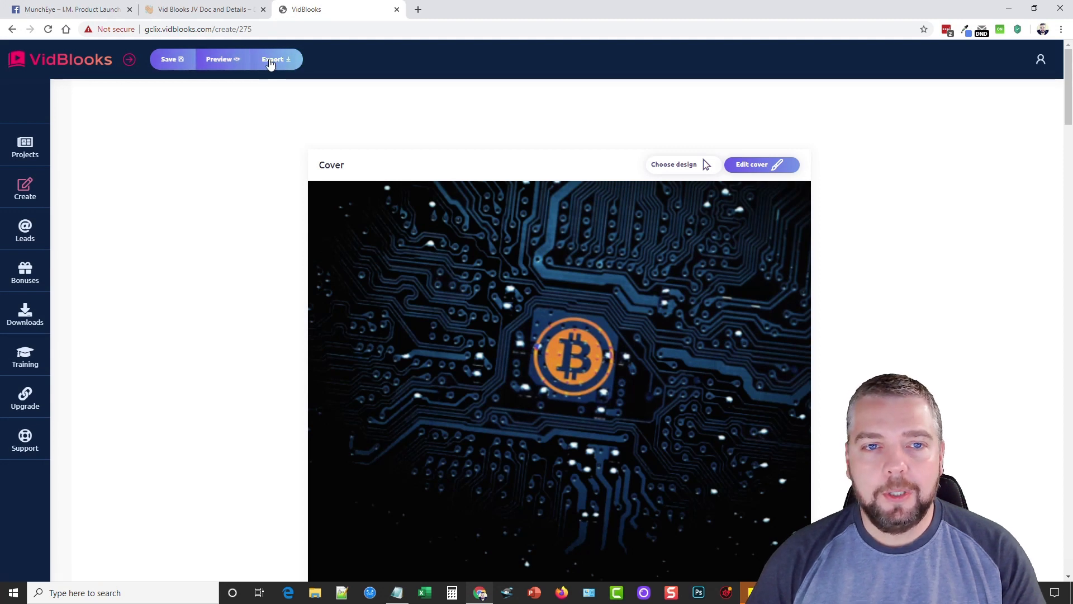
pyautogui.click(274, 59)
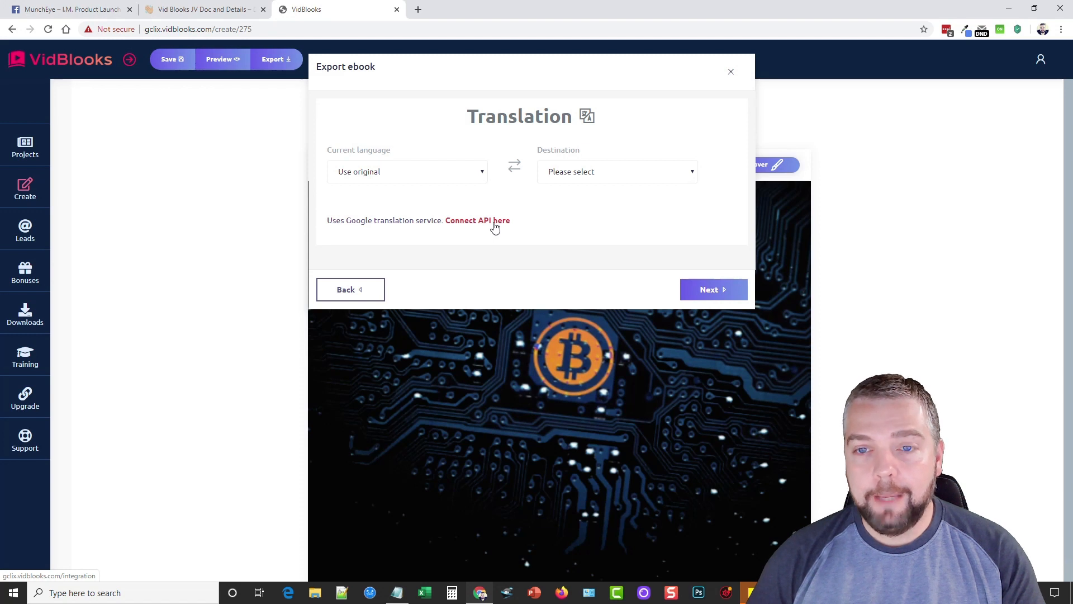
pyautogui.click(615, 171)
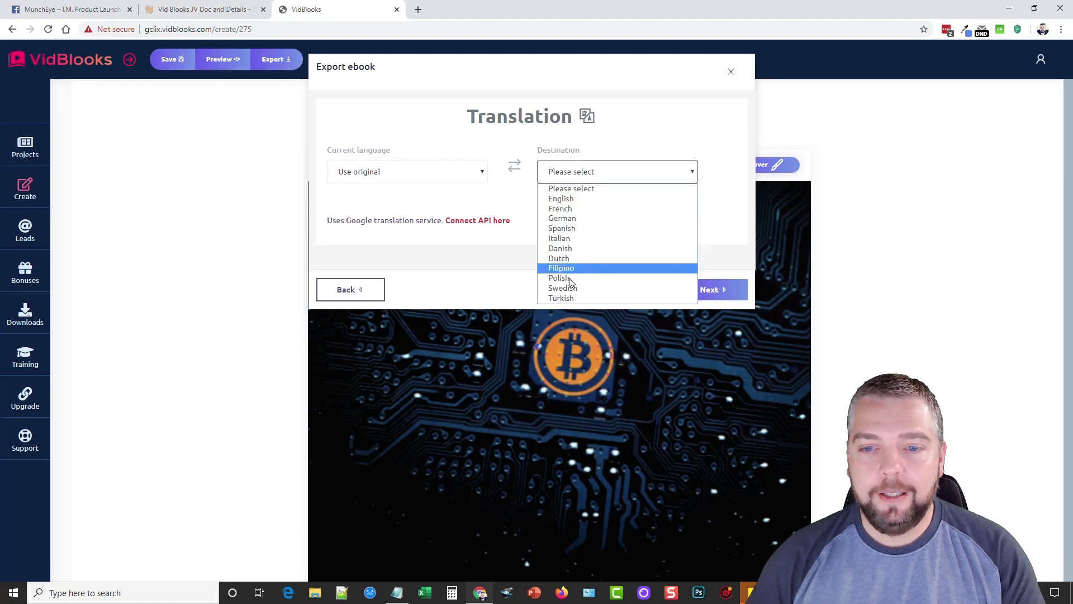
pyautogui.moveTo(561, 228)
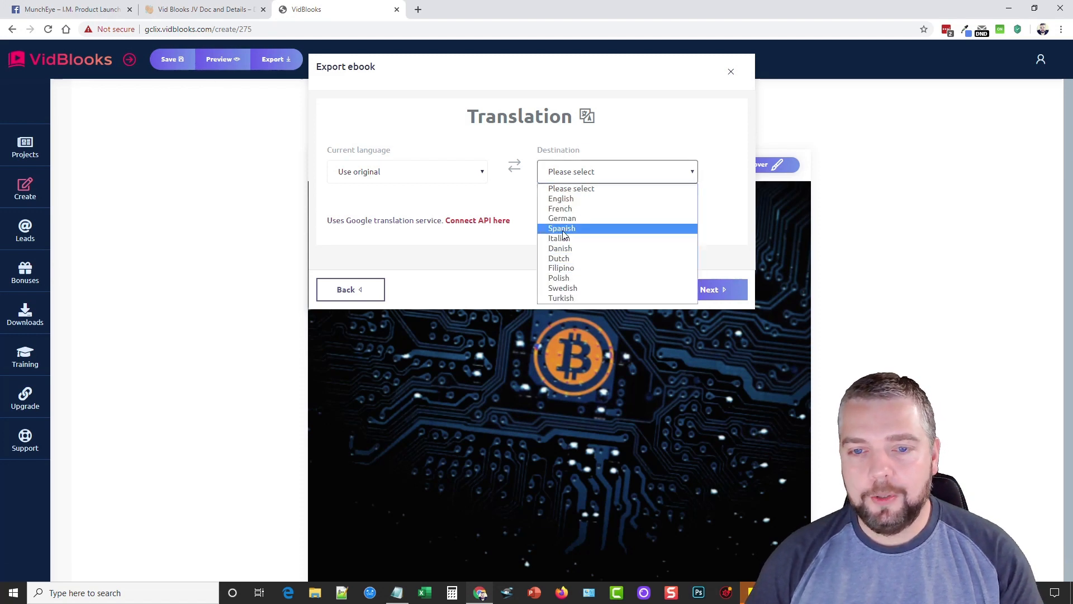
pyautogui.click(615, 171)
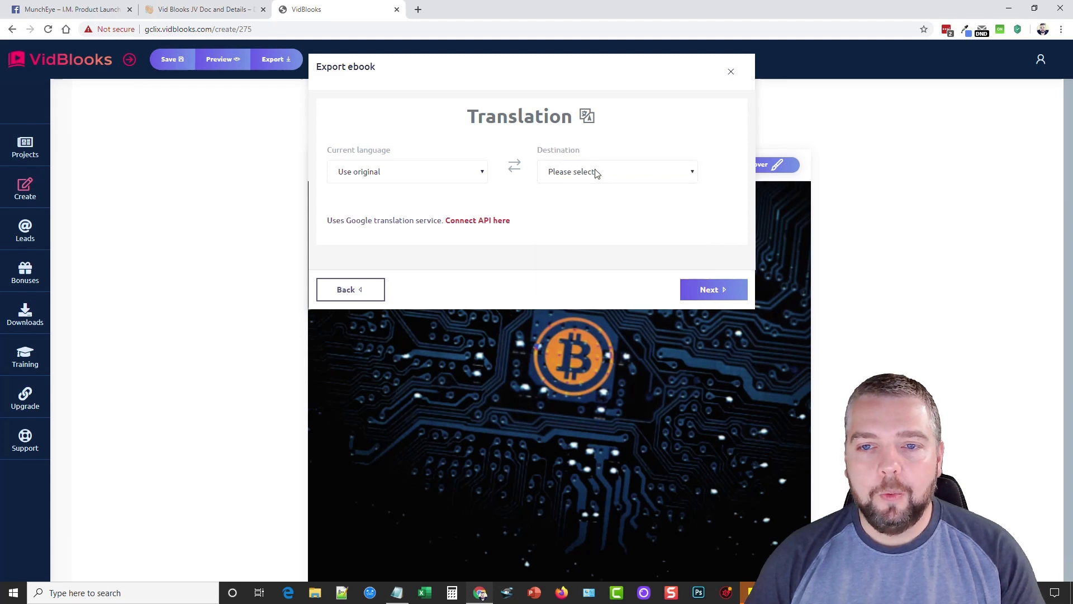
pyautogui.click(615, 172)
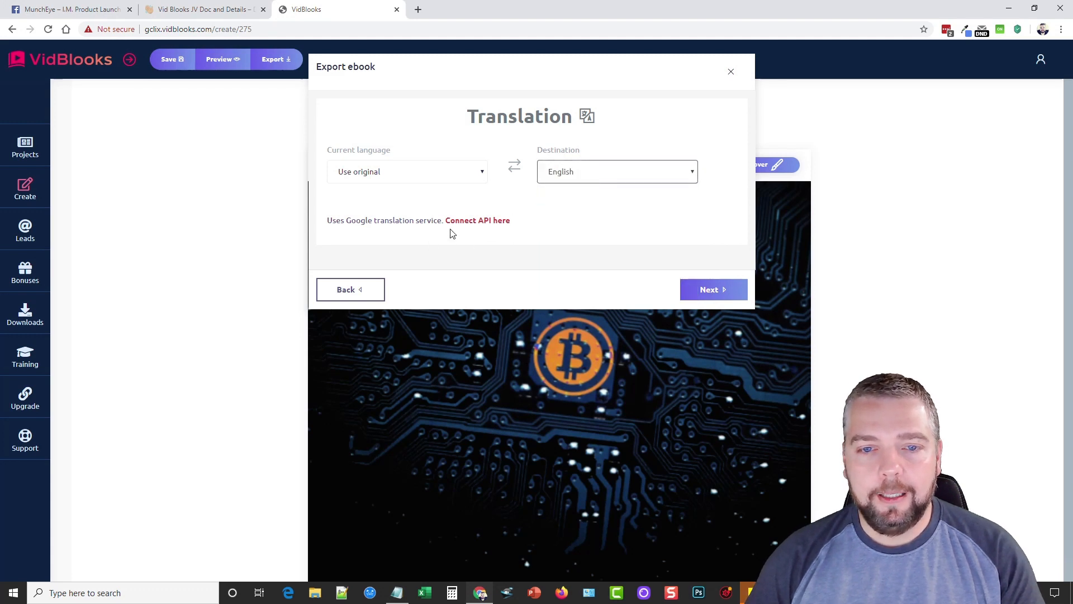
pyautogui.click(713, 289)
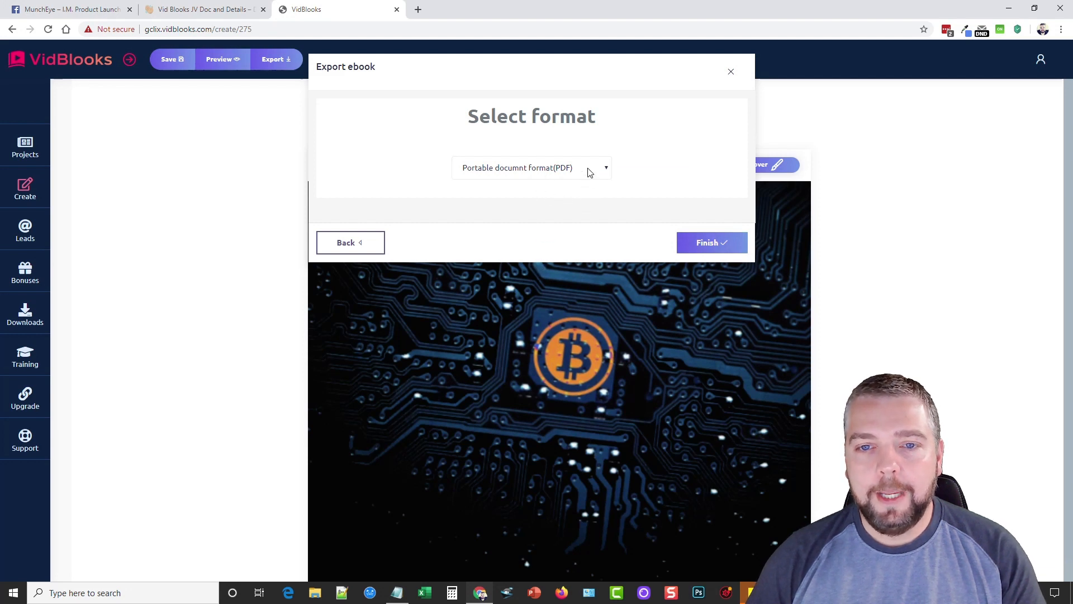
# - Keep Portable document format (PDF) as the export format and finish the export
pyautogui.click(531, 168)
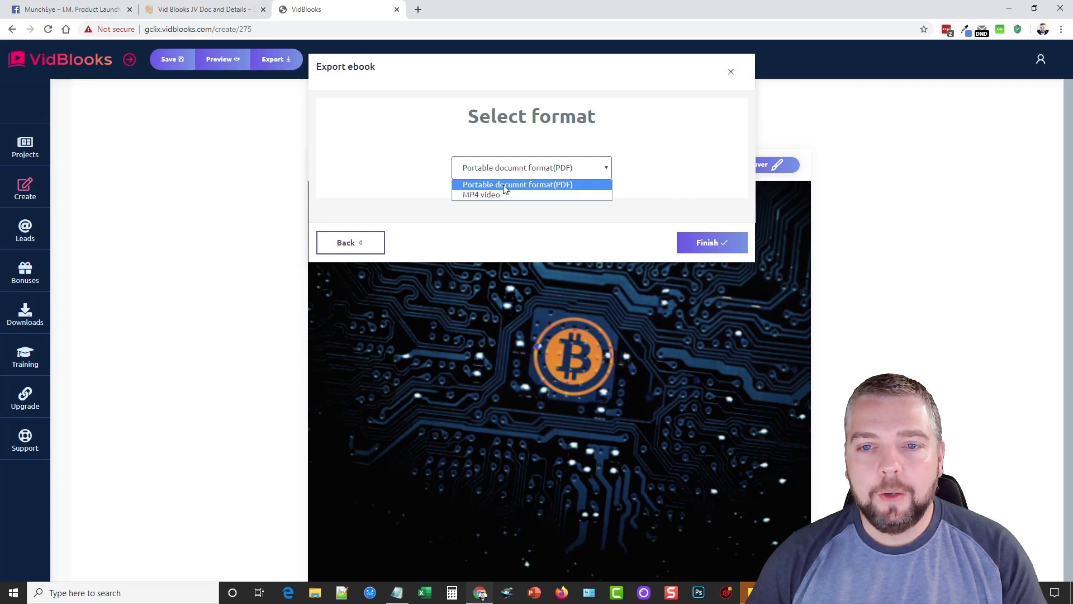
pyautogui.moveTo(481, 195)
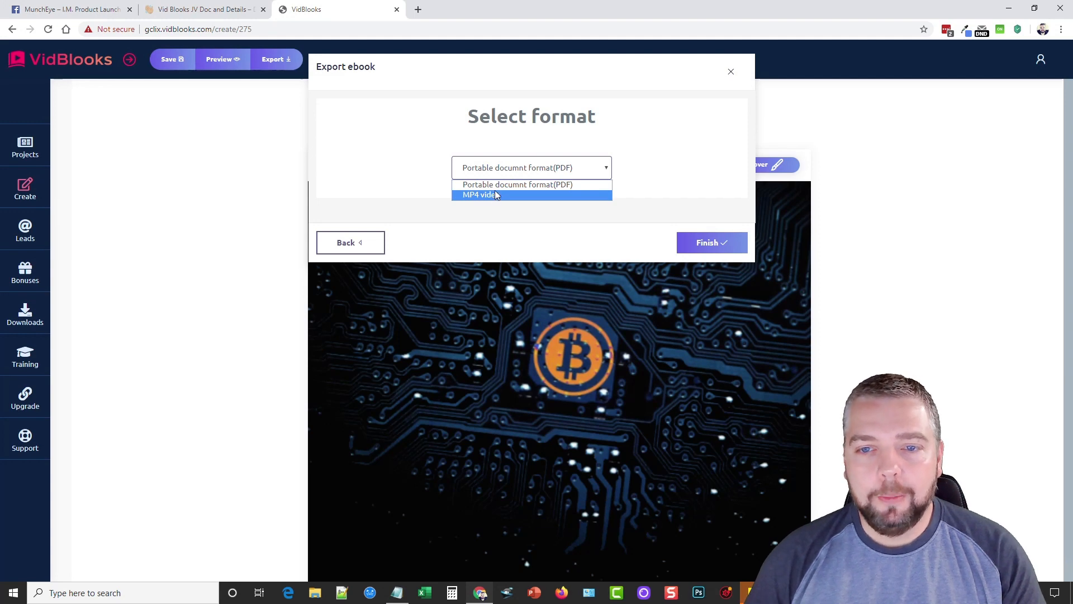
pyautogui.click(516, 184)
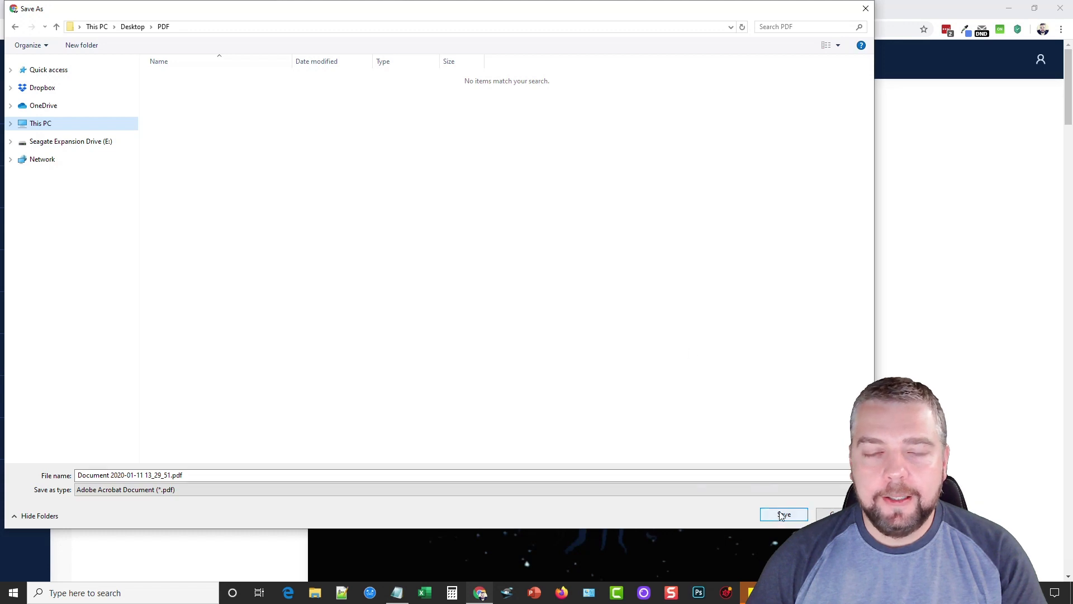
# - Save the dated Document PDF under its default name in Desktop > PDF
pyautogui.click(783, 514)
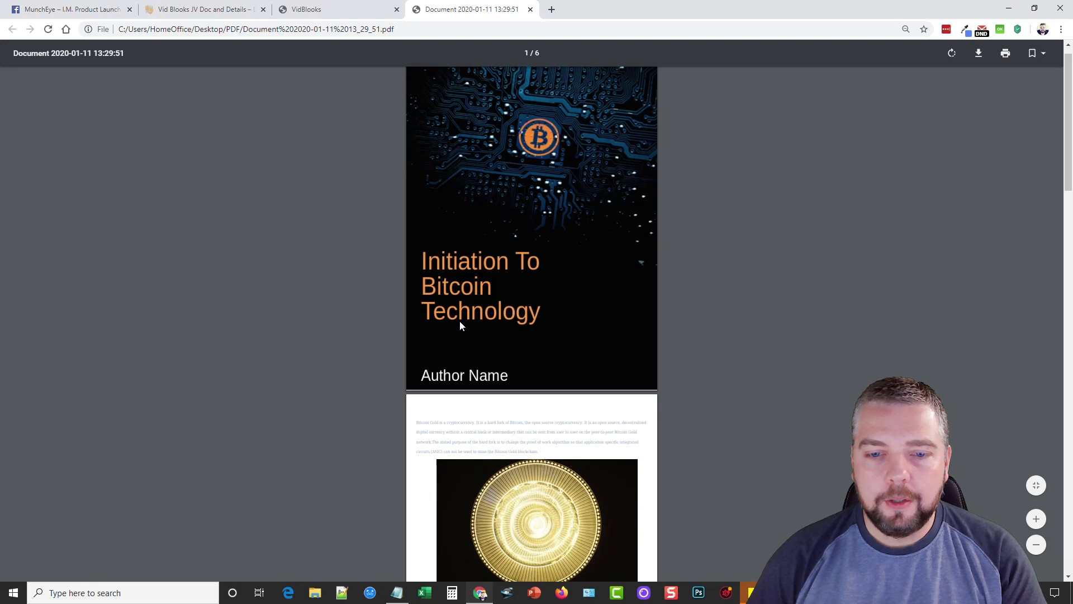
pyautogui.scroll(-3)
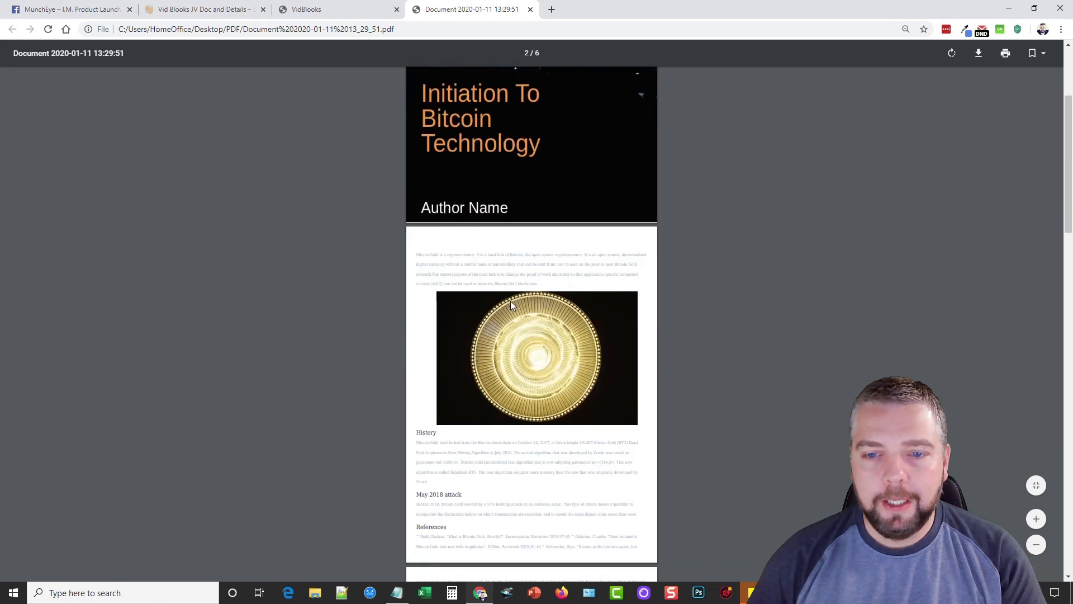
pyautogui.scroll(-3)
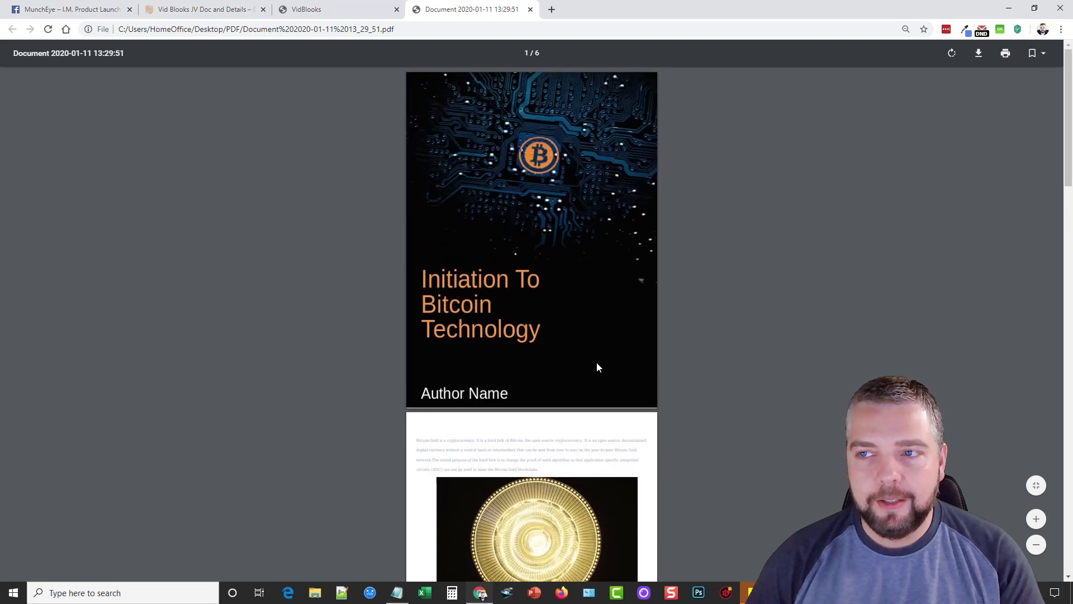
pyautogui.moveTo(372, 61)
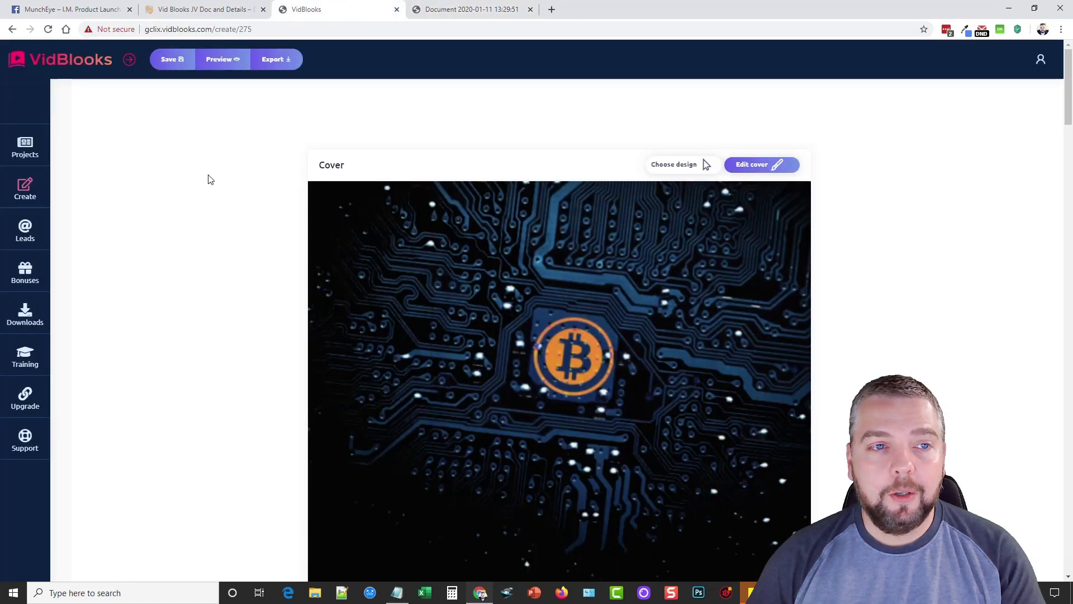
pyautogui.moveTo(200, 179)
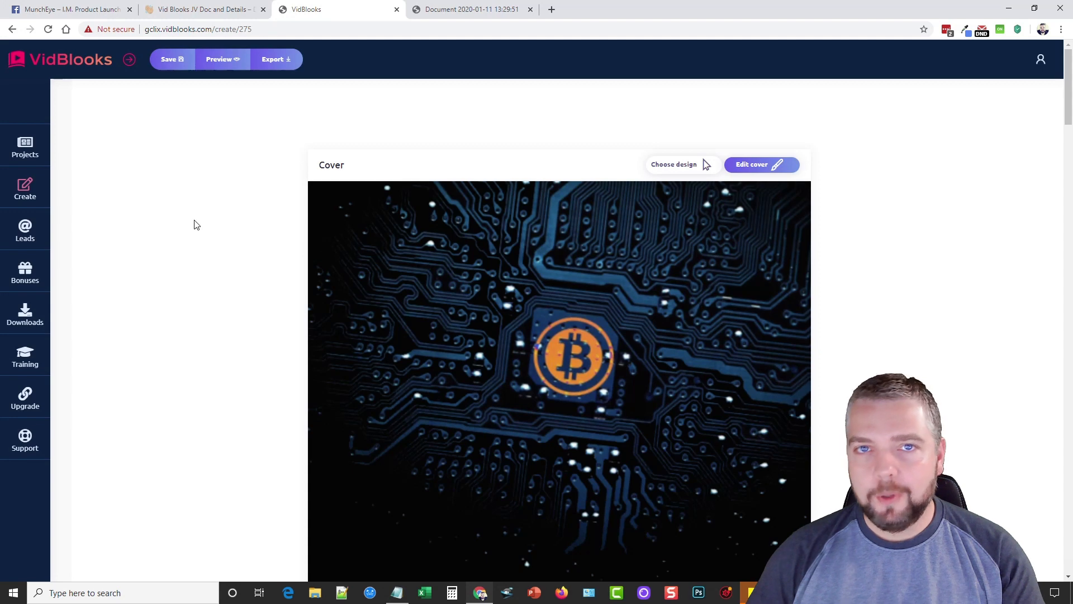
pyautogui.scroll(-3)
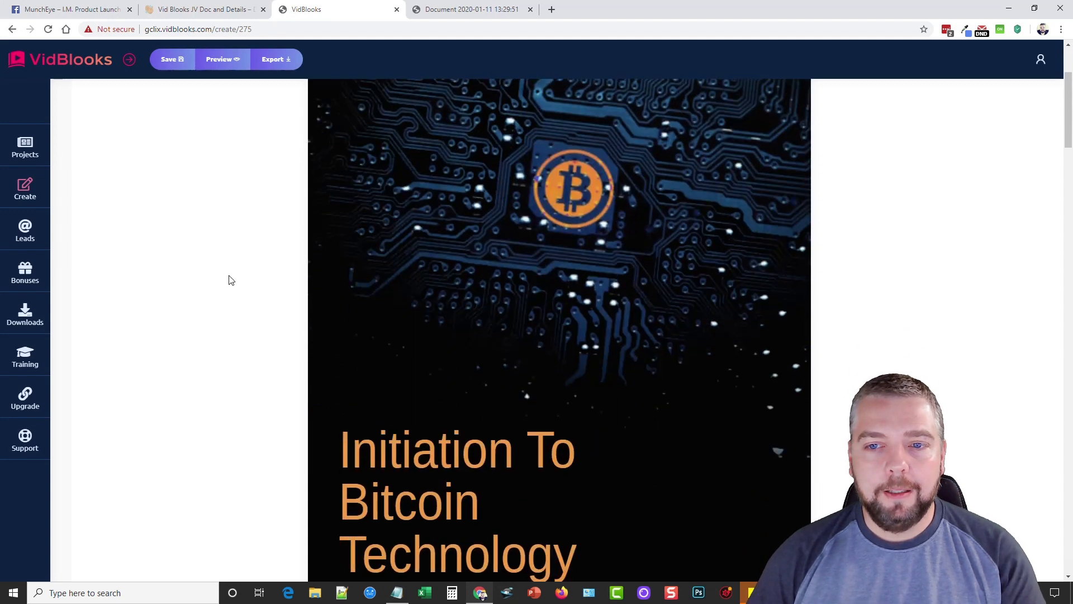
pyautogui.scroll(-3)
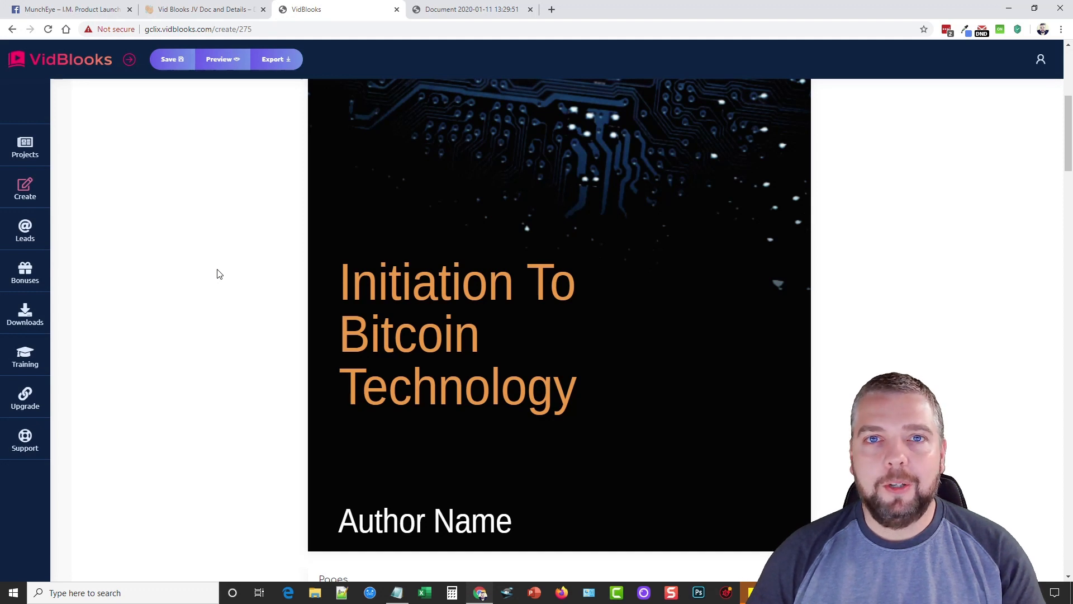
pyautogui.moveTo(565, 185)
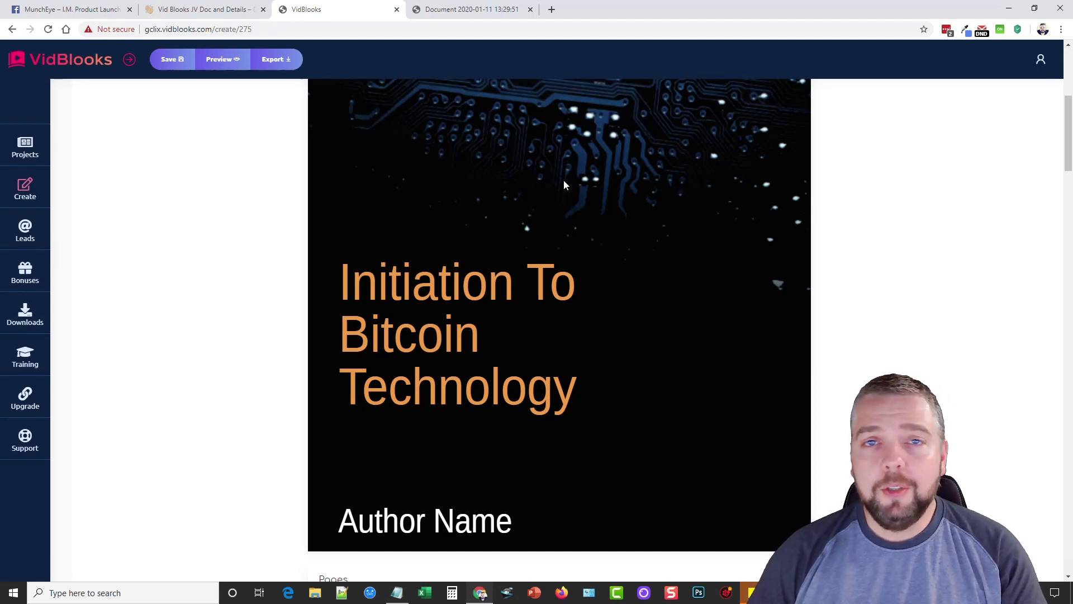
pyautogui.moveTo(665, 161)
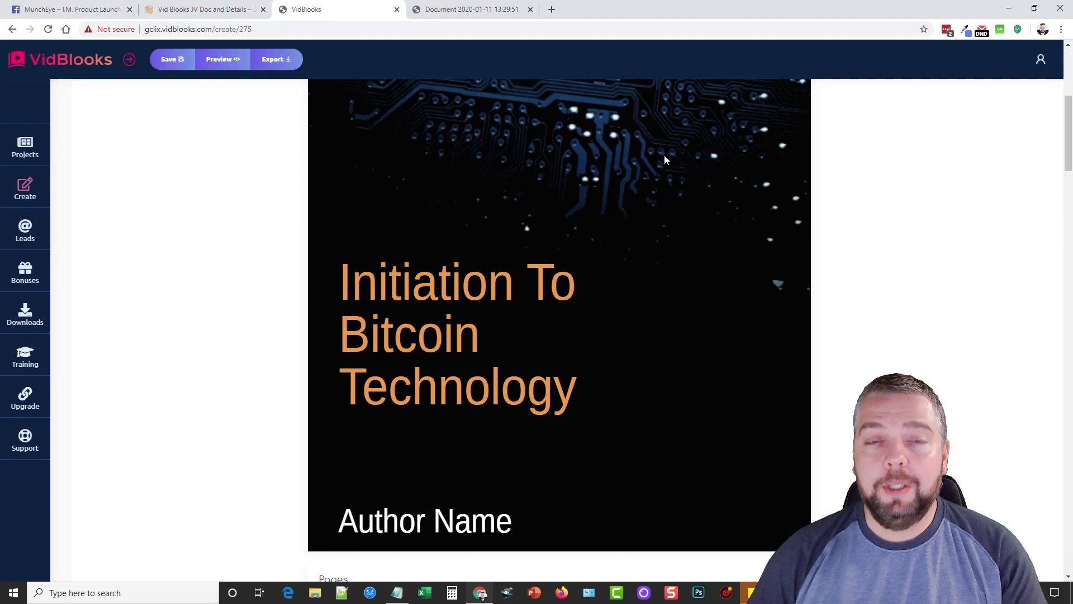
pyautogui.moveTo(509, 345)
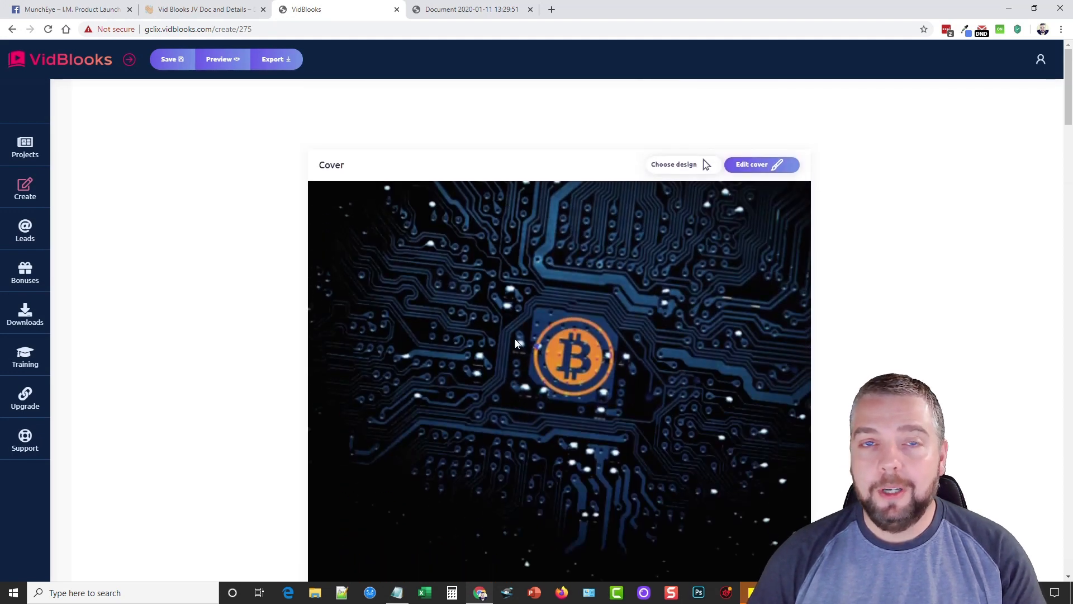
pyautogui.moveTo(331, 330)
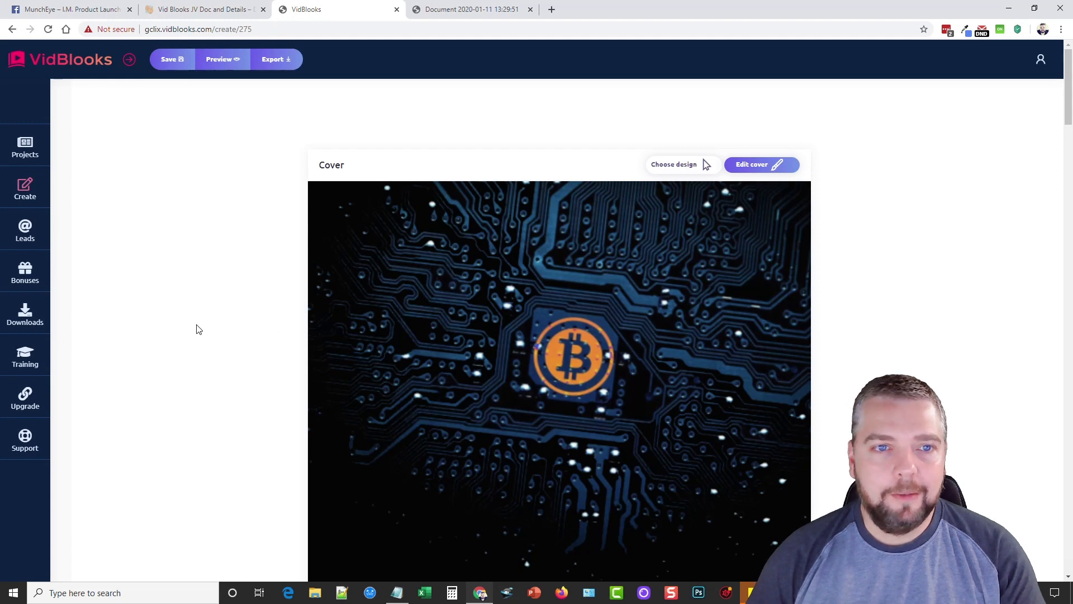
pyautogui.scroll(-3)
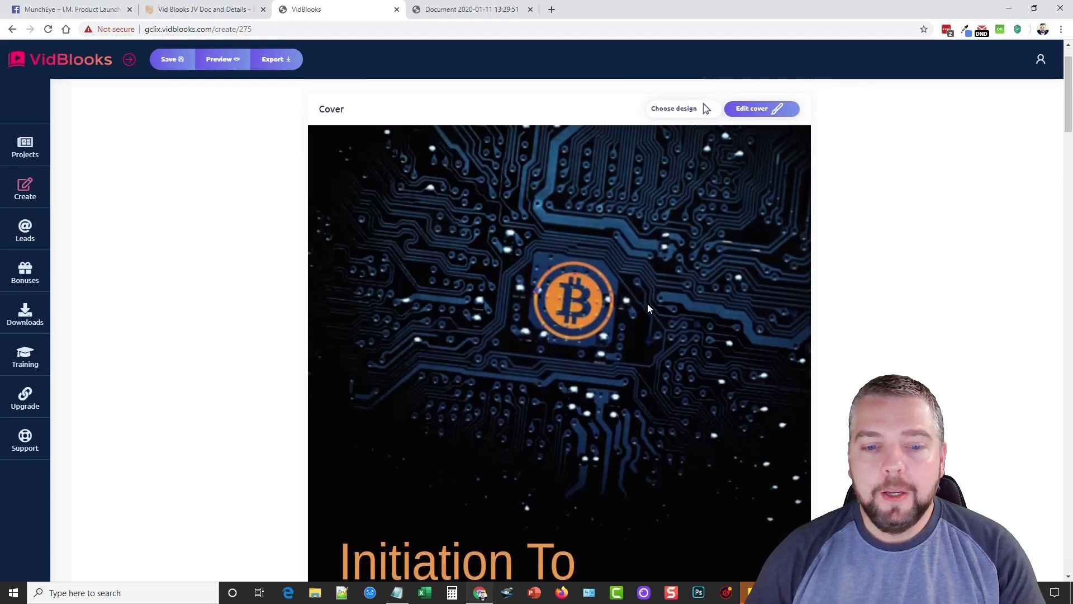
pyautogui.scroll(-3)
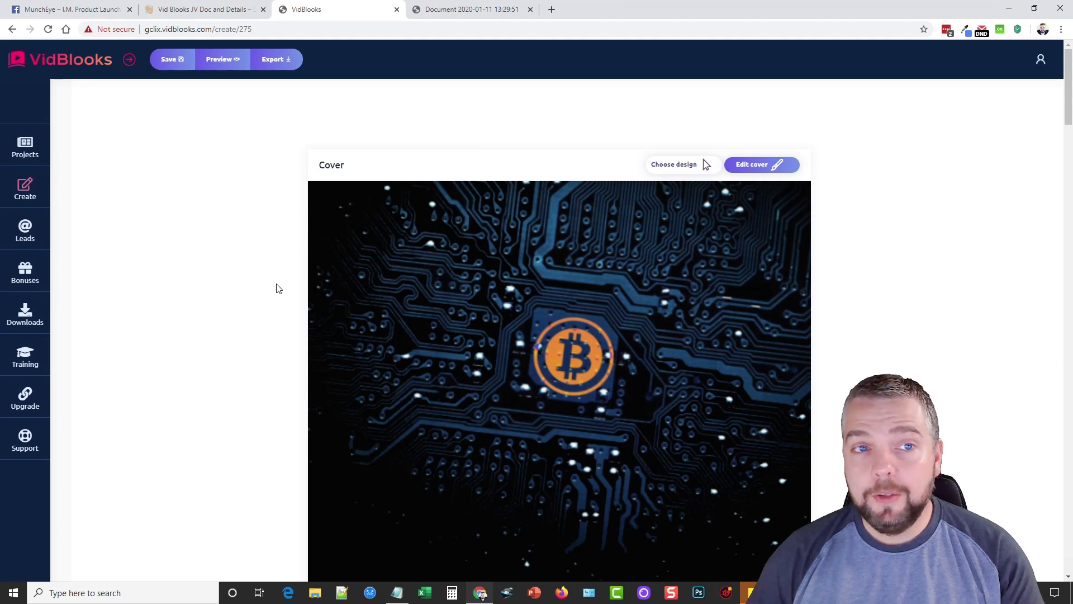
pyautogui.moveTo(195, 281)
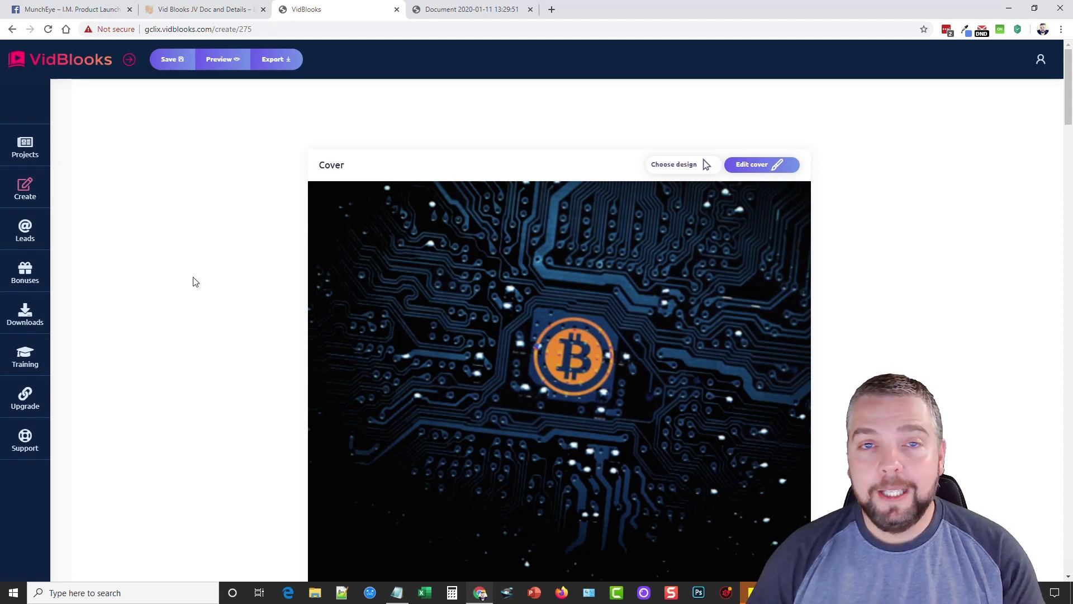